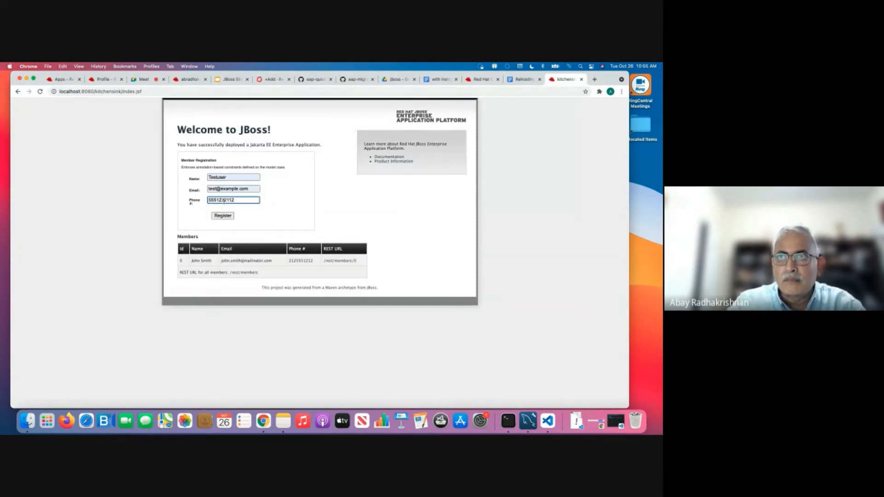
pyautogui.click(222, 216)
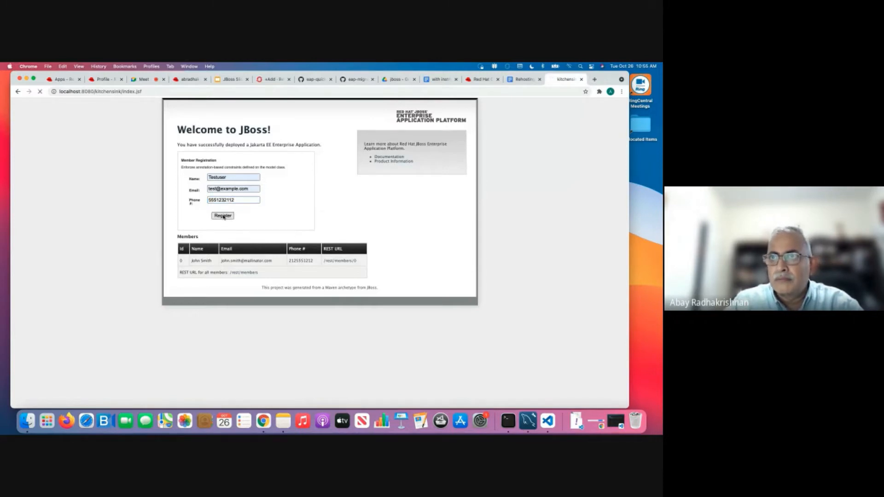
pyautogui.click(223, 215)
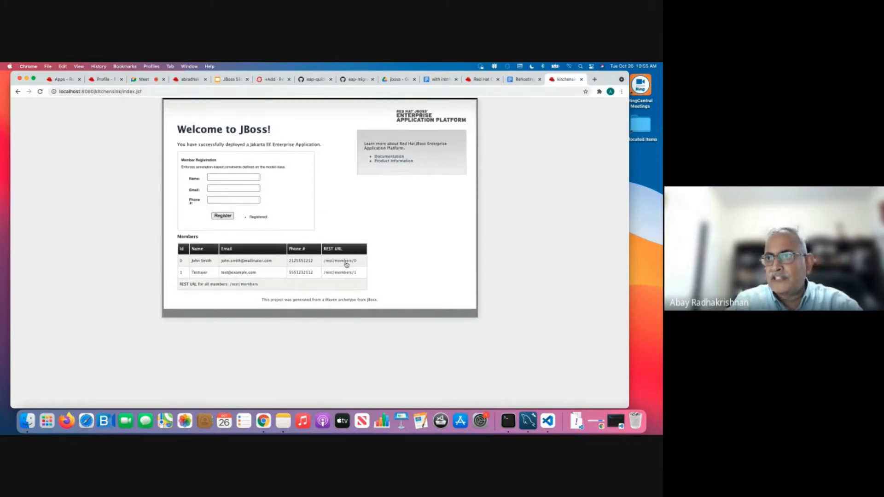
pyautogui.moveTo(381, 244)
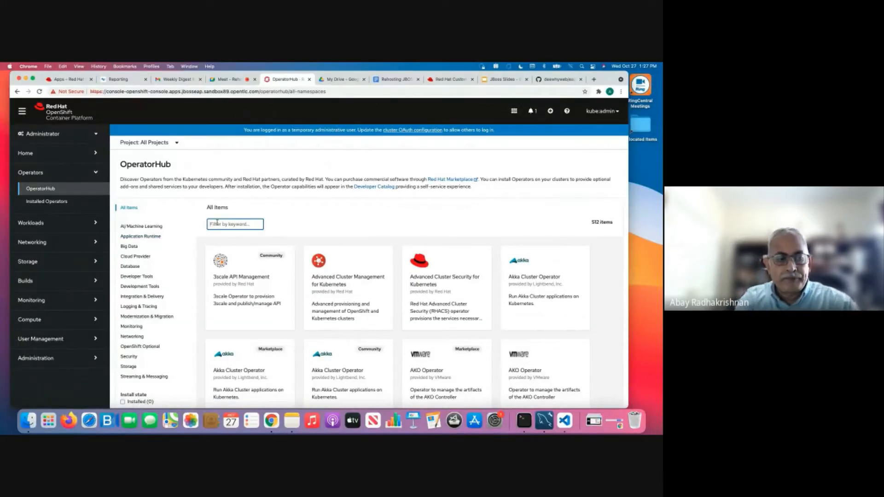
# Filter OperatorHub for 'eap' and install JBoss EAP with stable, all-namespaces, automatic defaults
pyautogui.write('eap')
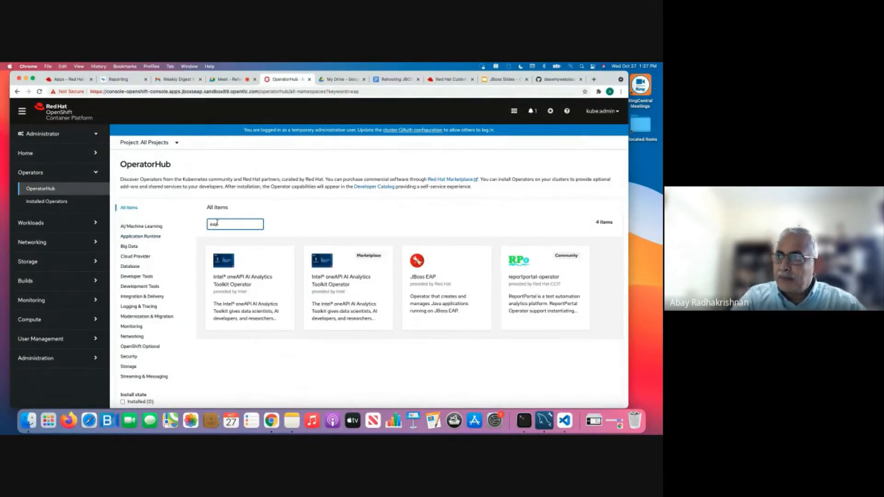
pyautogui.click(445, 286)
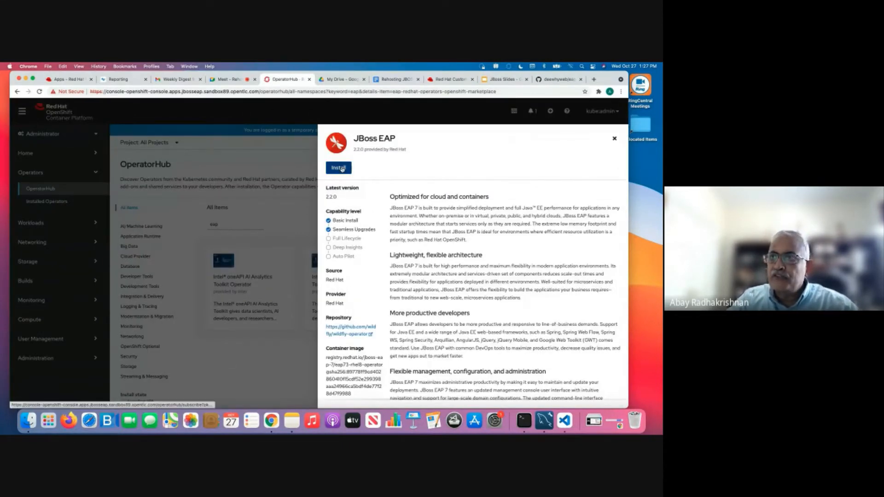
pyautogui.click(339, 168)
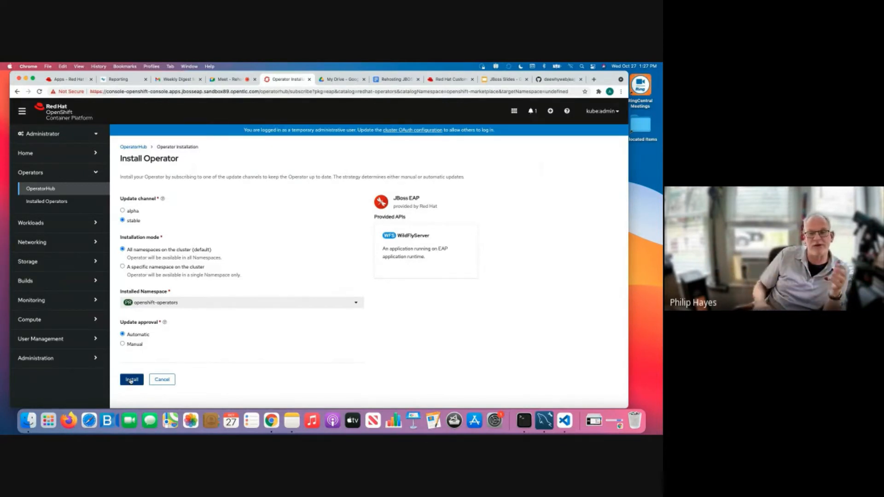
pyautogui.click(132, 380)
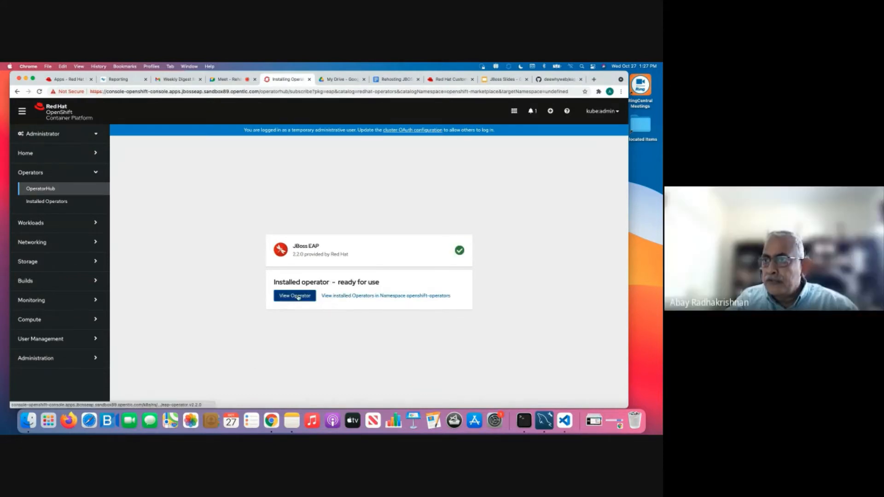
pyautogui.moveTo(310, 310)
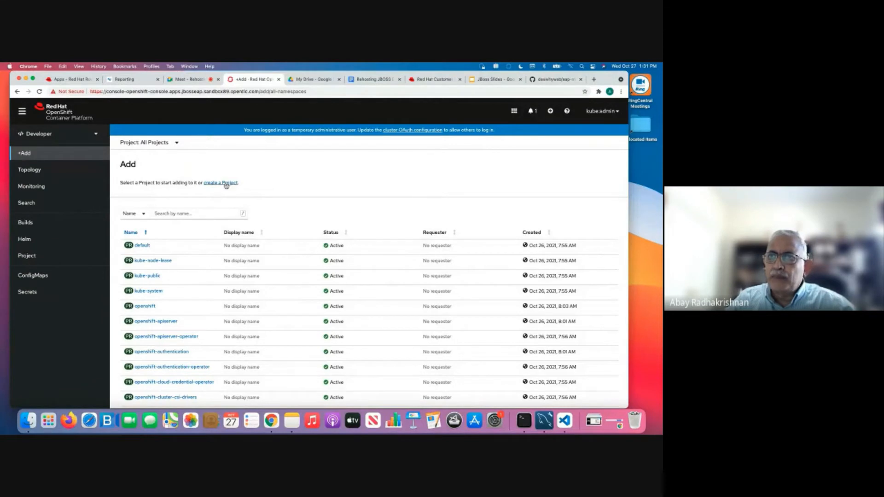
# Create a new project named eap-demo
pyautogui.click(220, 183)
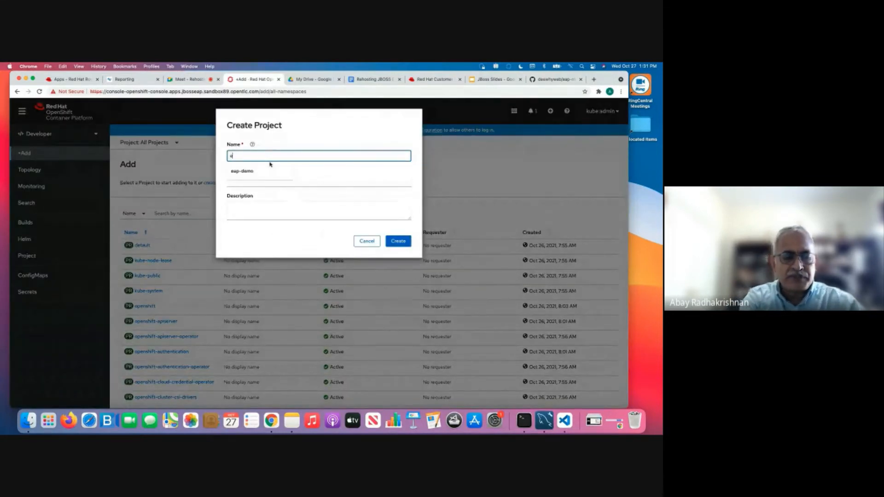
pyautogui.write('eap-demo')
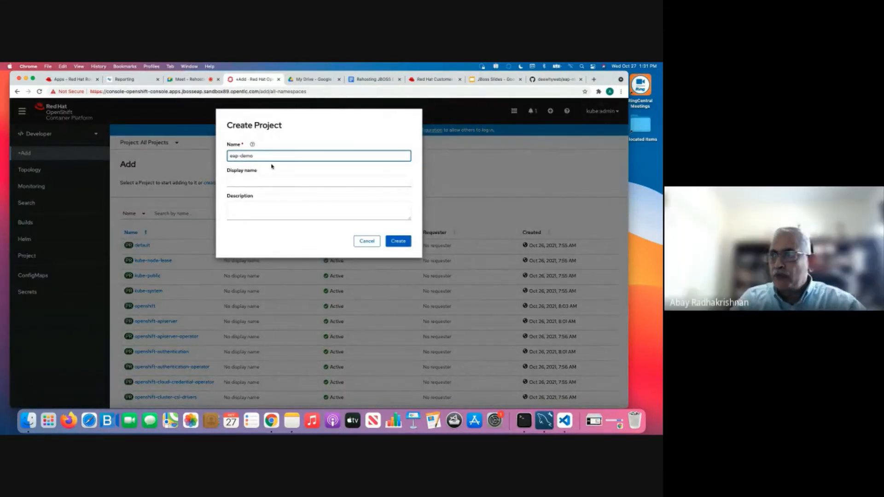
pyautogui.click(398, 241)
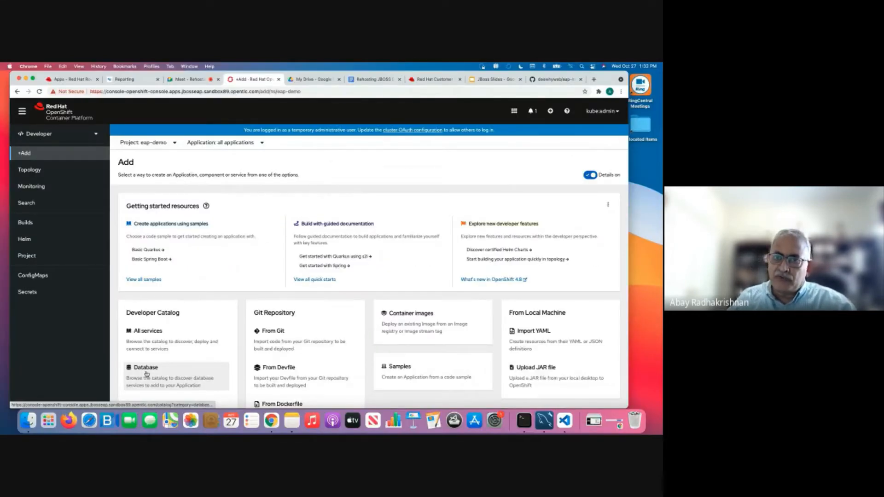
# Filter the Database catalog for 'mysql' and start instantiating the persistent MySQL template
pyautogui.click(145, 367)
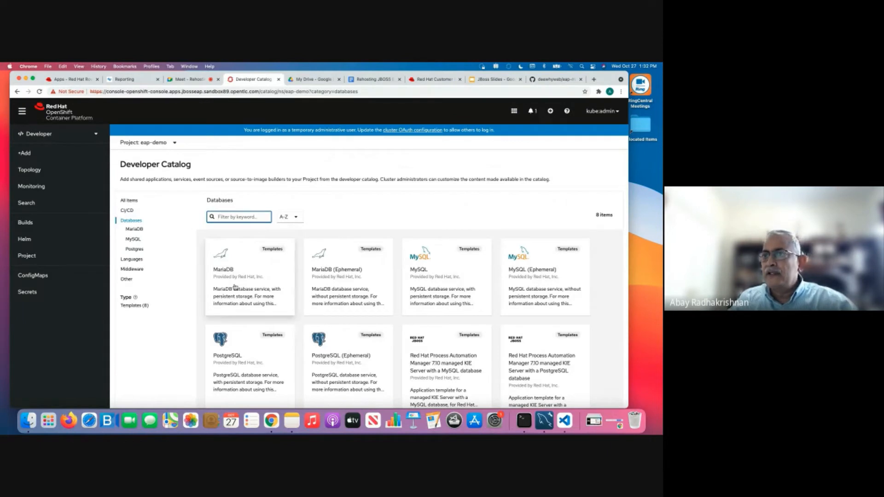
pyautogui.write('m')
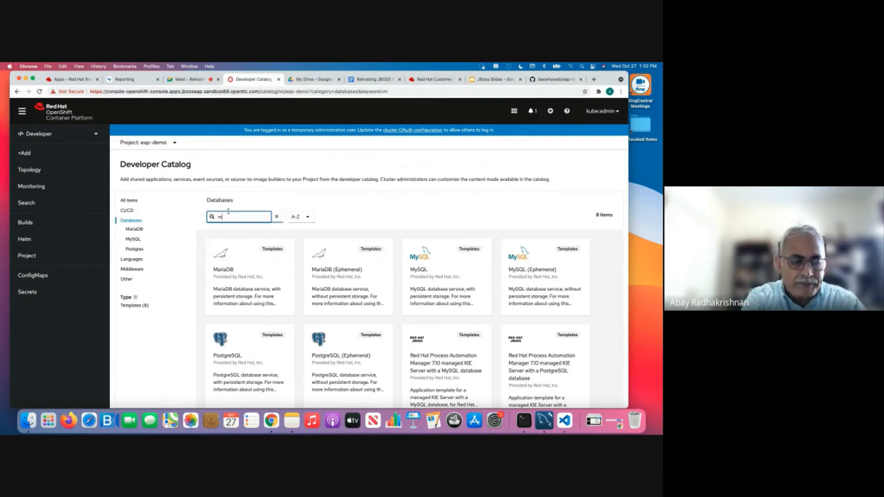
pyautogui.write('ysql')
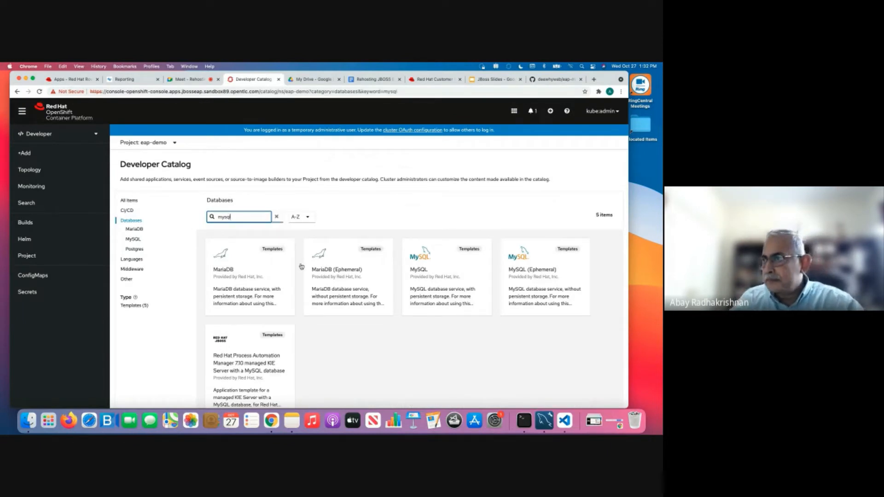
pyautogui.click(419, 269)
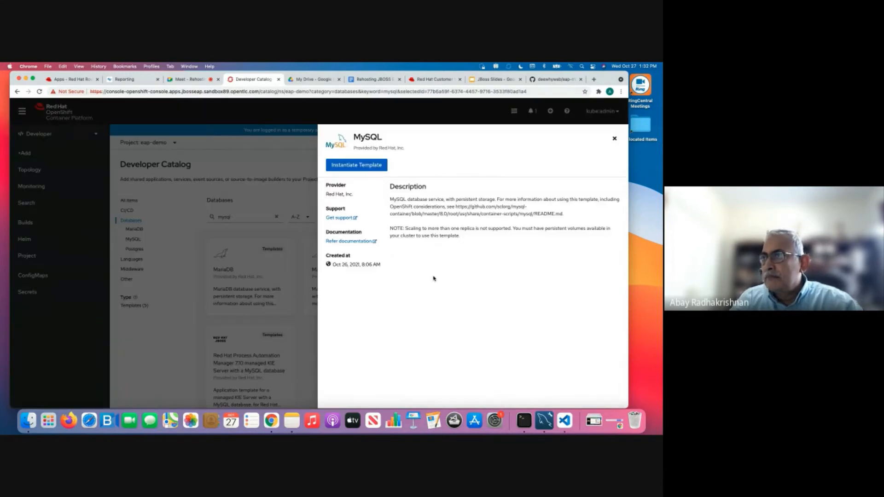
pyautogui.click(356, 165)
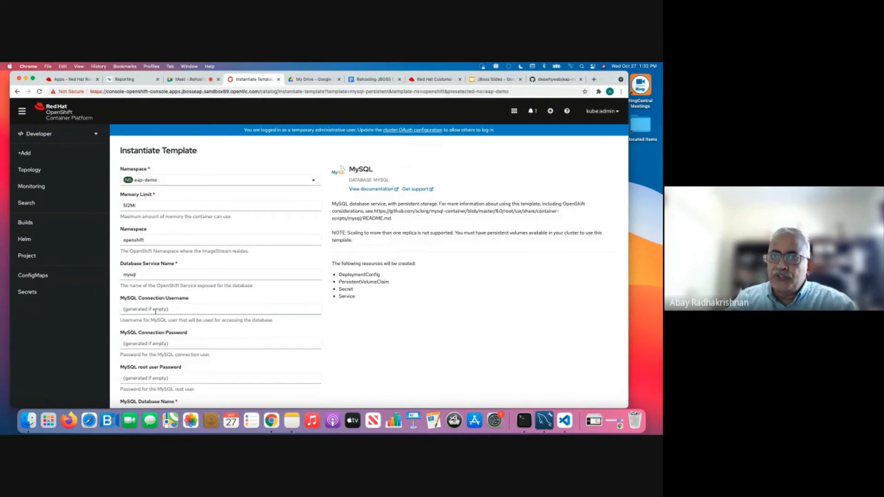
# Enter eap as the MySQL Connection Username and demo in the next database field
pyautogui.write('eap')
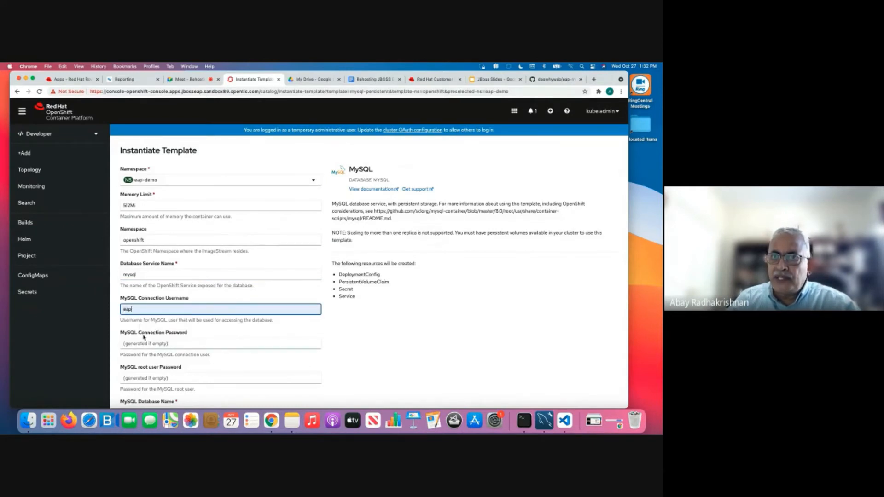
pyautogui.write('demo')
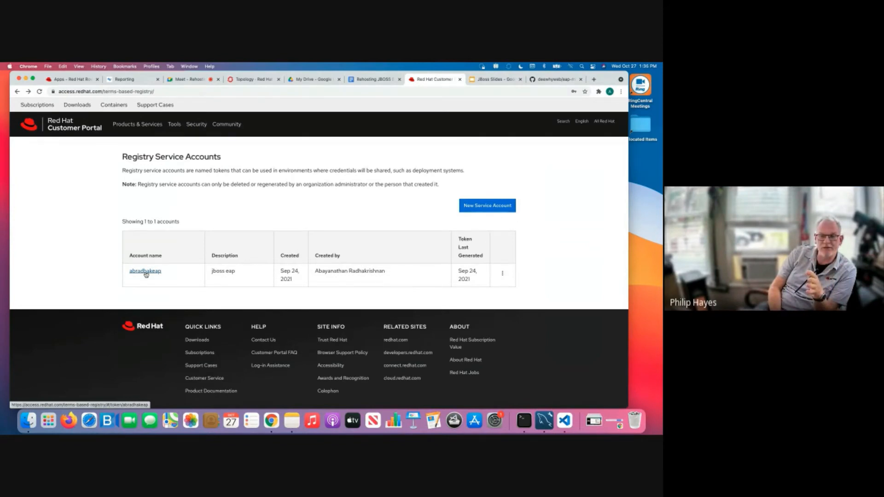
# Open the registry service account and view its token as an OpenShift Secret
pyautogui.click(145, 270)
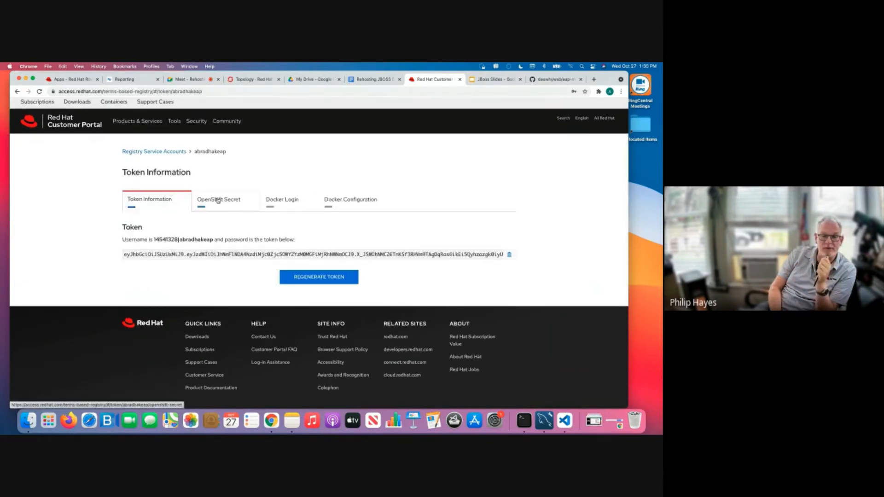
pyautogui.click(219, 199)
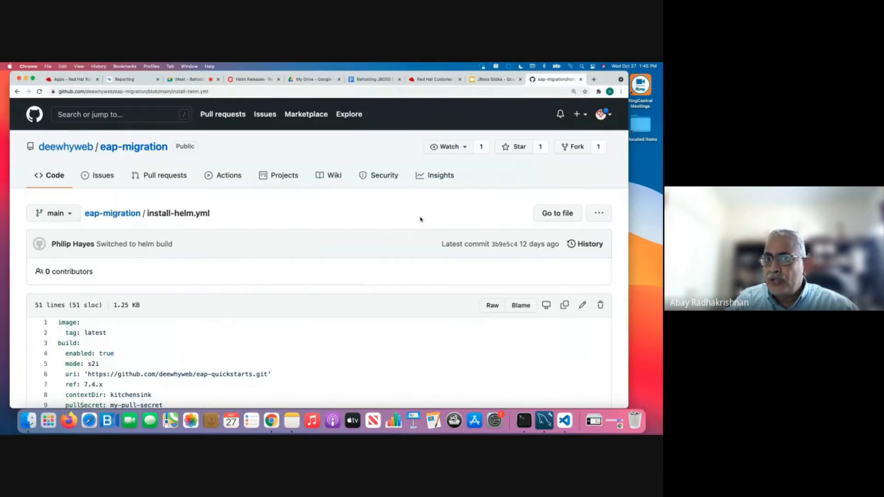
pyautogui.moveTo(116, 346)
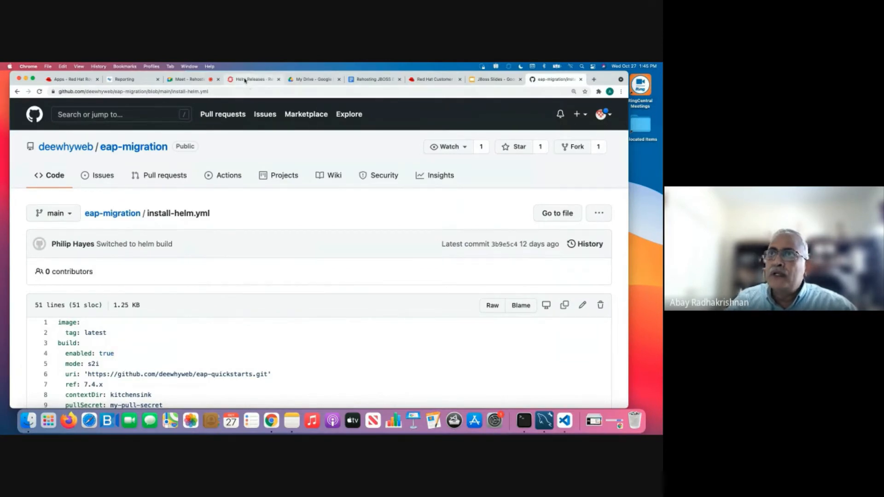
# Find the Eap74 Helm chart by filtering for 'eap' and open its install form
pyautogui.click(254, 79)
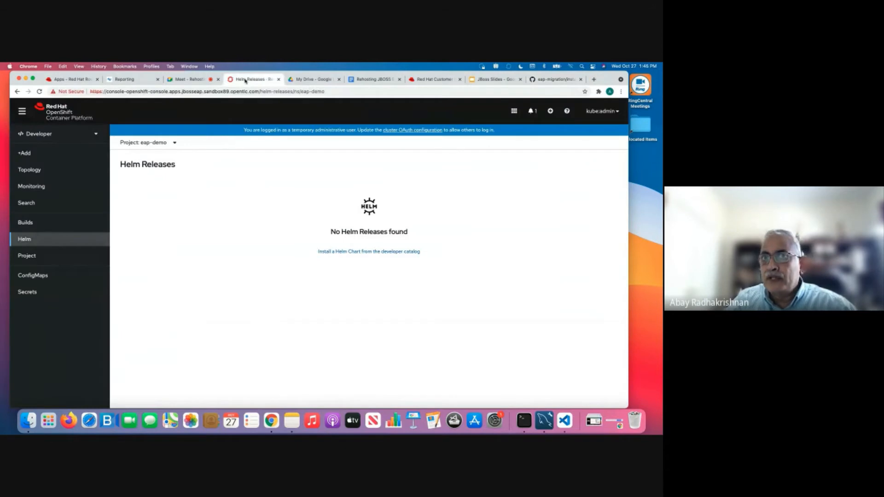
pyautogui.moveTo(24, 239)
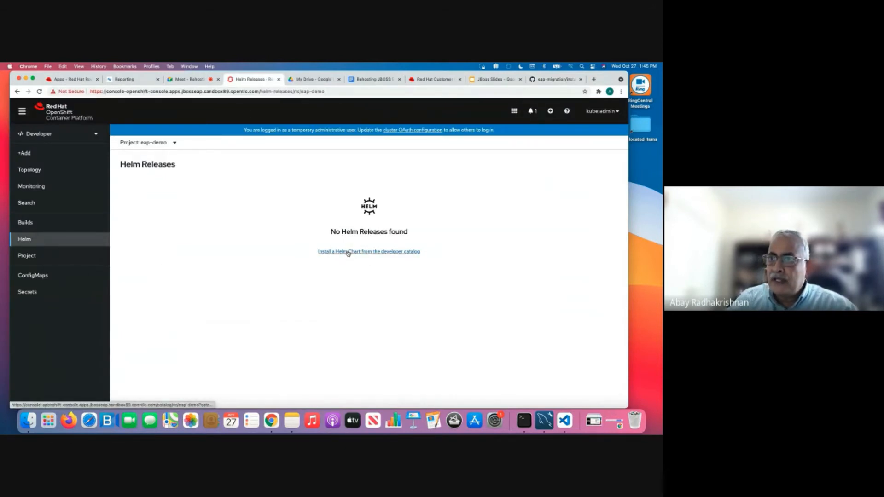
pyautogui.click(369, 251)
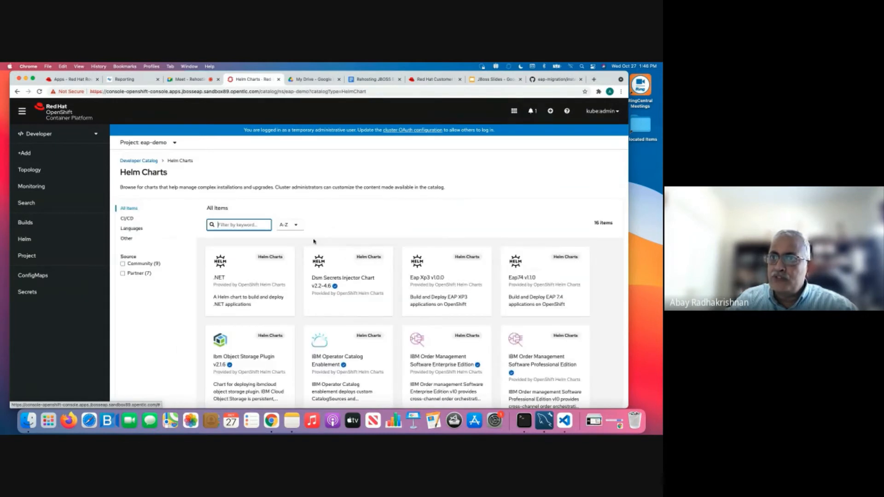
pyautogui.write('eap')
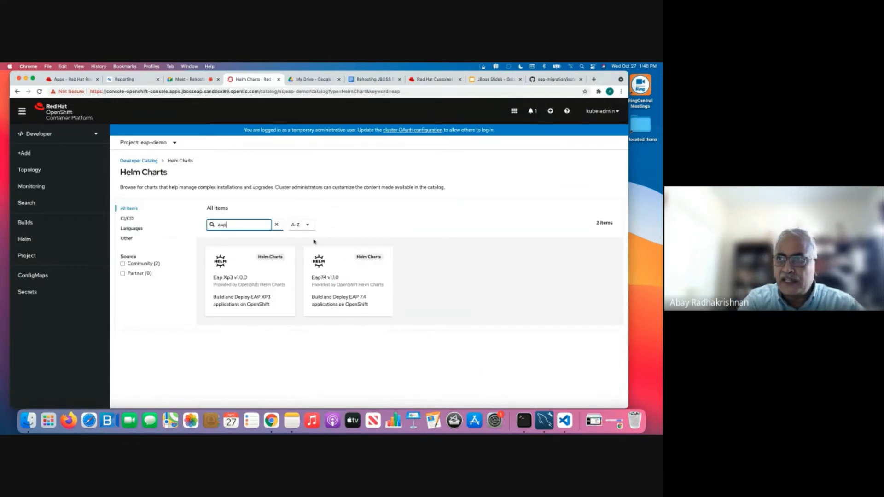
pyautogui.moveTo(337, 284)
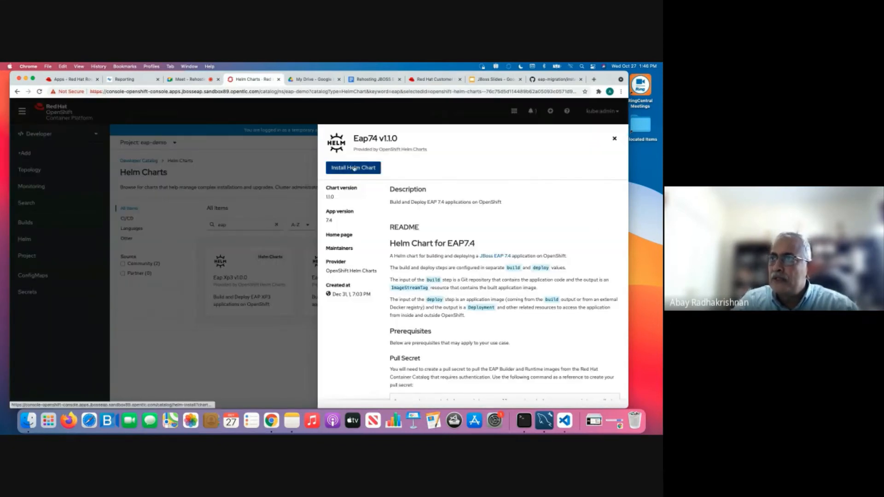
pyautogui.click(354, 168)
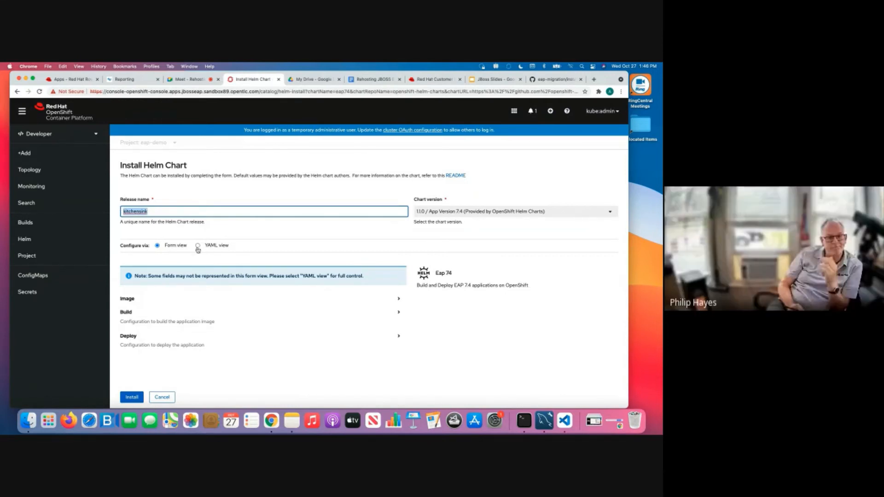
# Review the chart values in YAML and form views, checking build fields and deploy settings
pyautogui.click(197, 246)
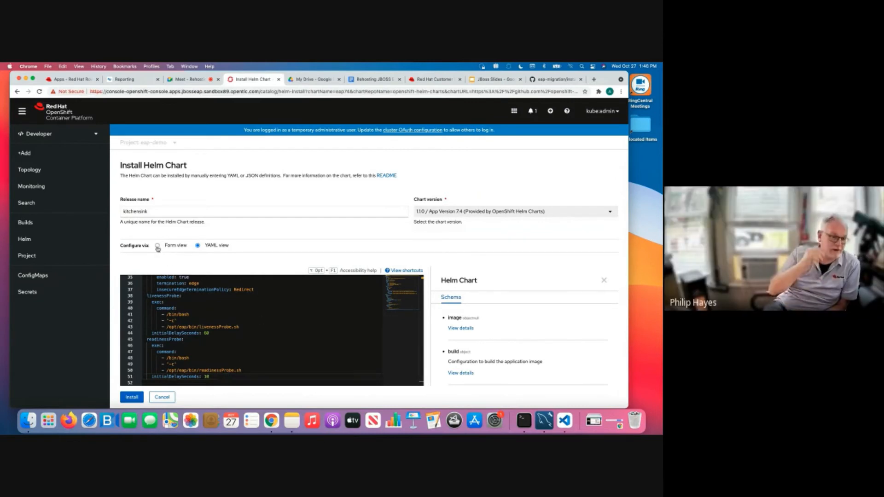
pyautogui.click(159, 246)
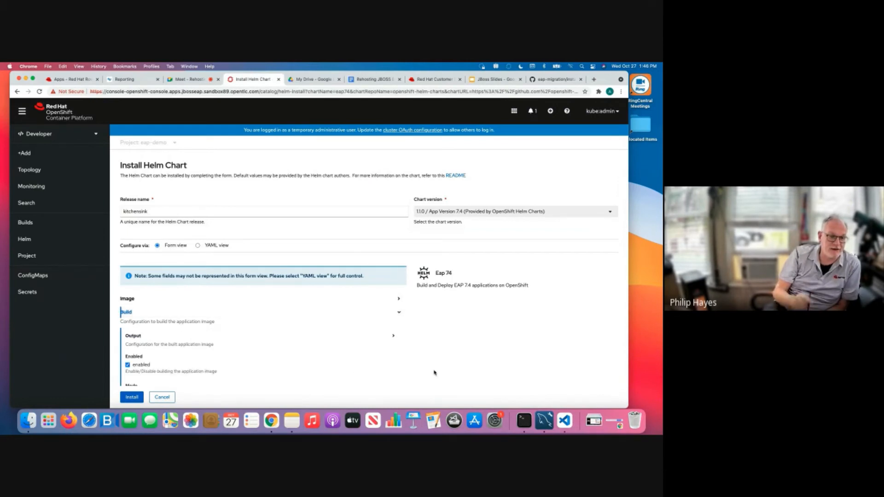
pyautogui.scroll(-3)
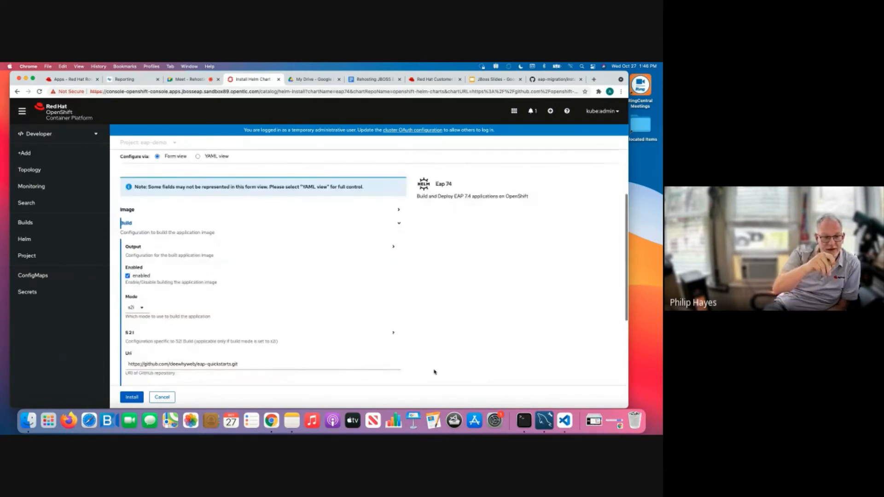
pyautogui.scroll(-3)
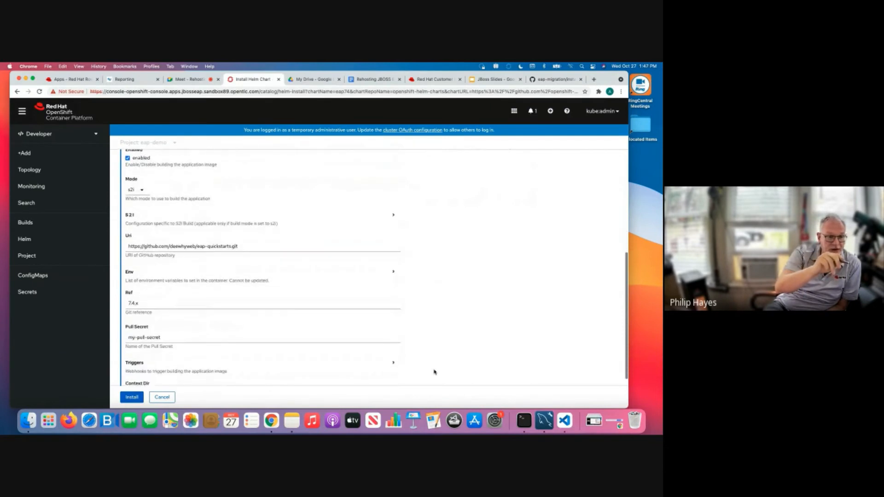
pyautogui.scroll(-3)
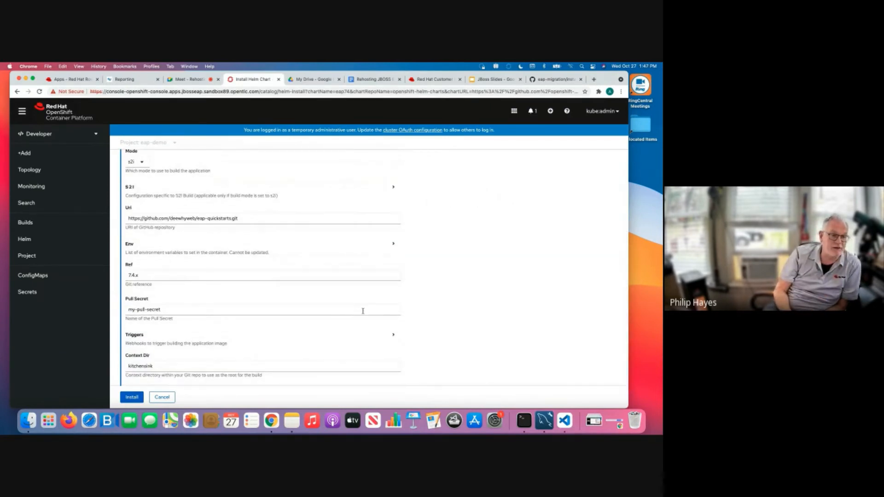
pyautogui.click(252, 219)
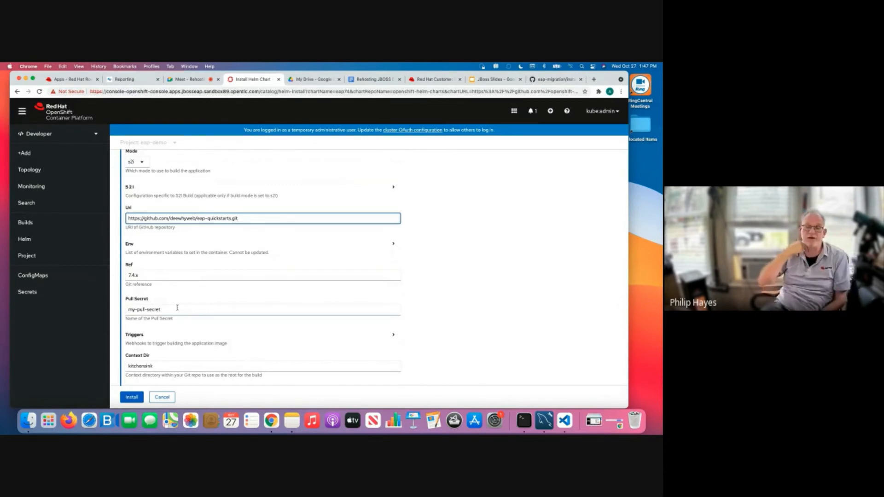
pyautogui.click(177, 309)
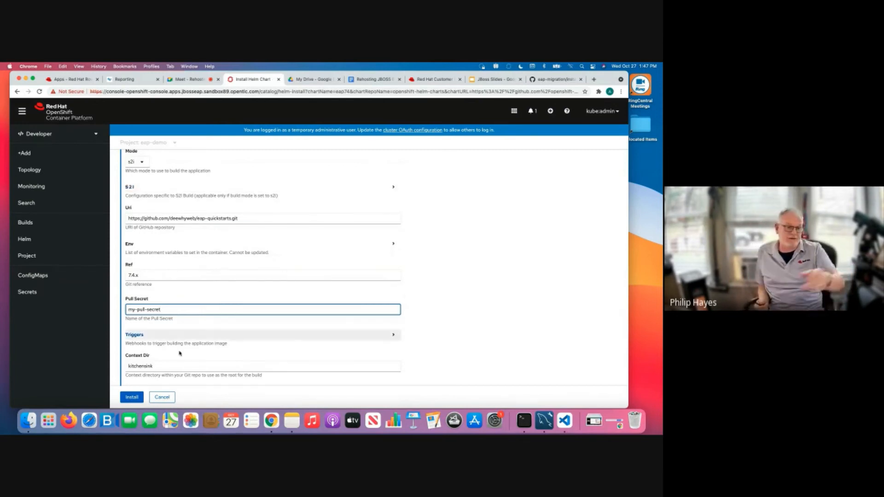
pyautogui.click(263, 366)
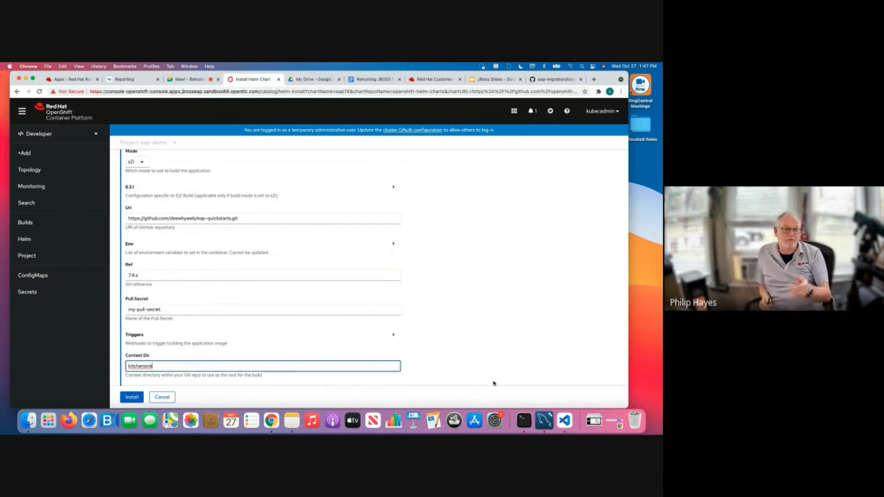
pyautogui.scroll(-3)
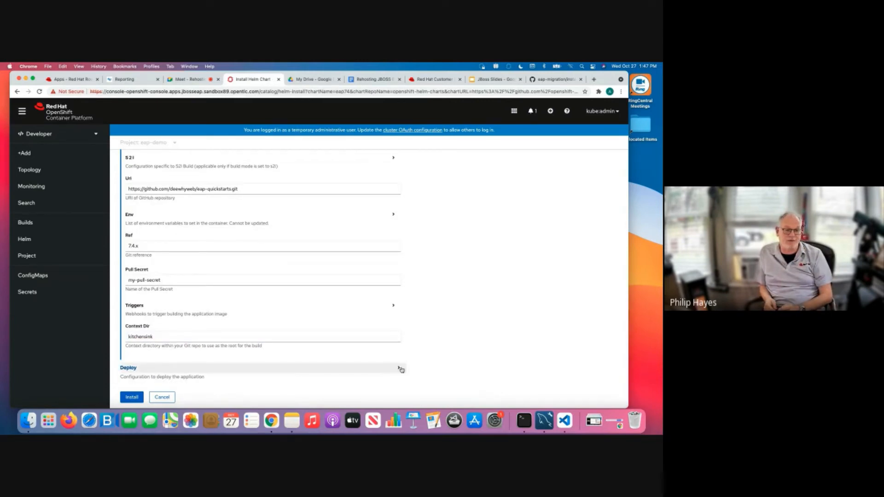
pyautogui.click(399, 369)
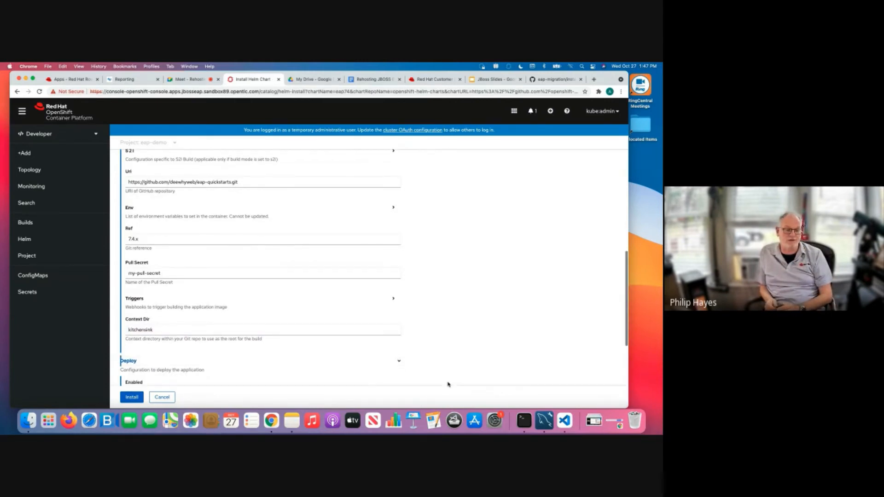
pyautogui.scroll(-3)
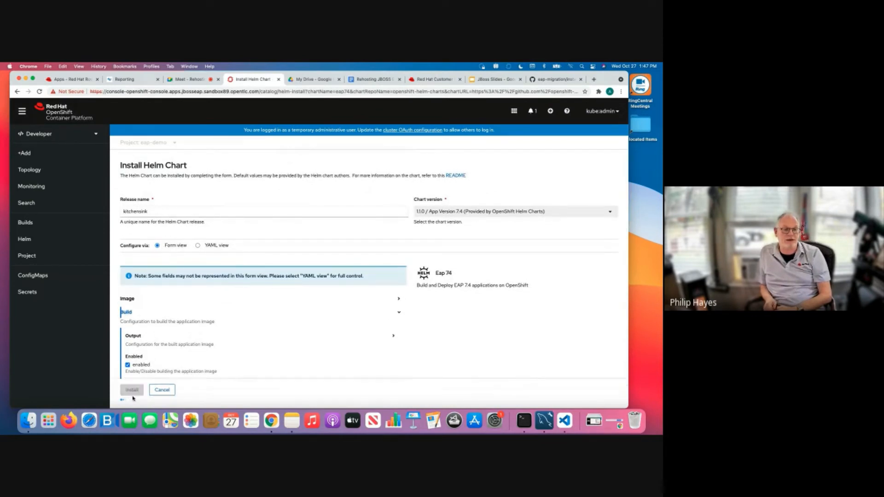
# Install the kitchensink Helm release and open its kitchensink BuildConfig under Builds
pyautogui.click(131, 390)
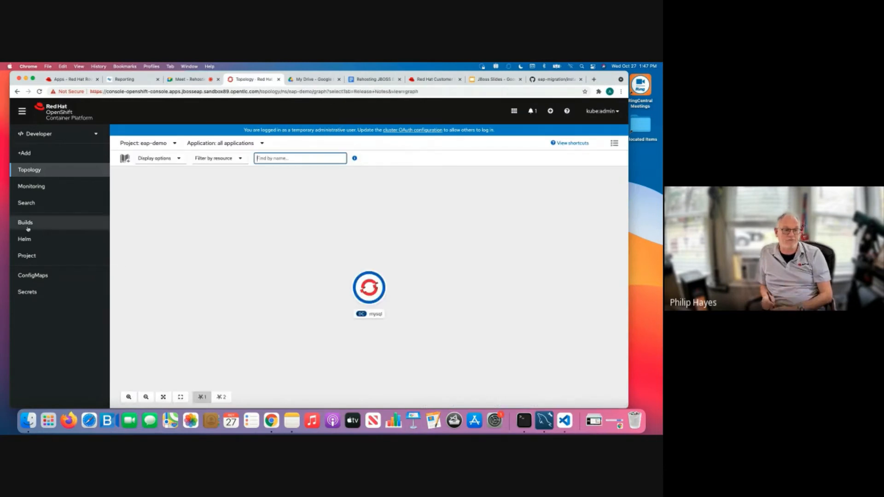
pyautogui.click(26, 222)
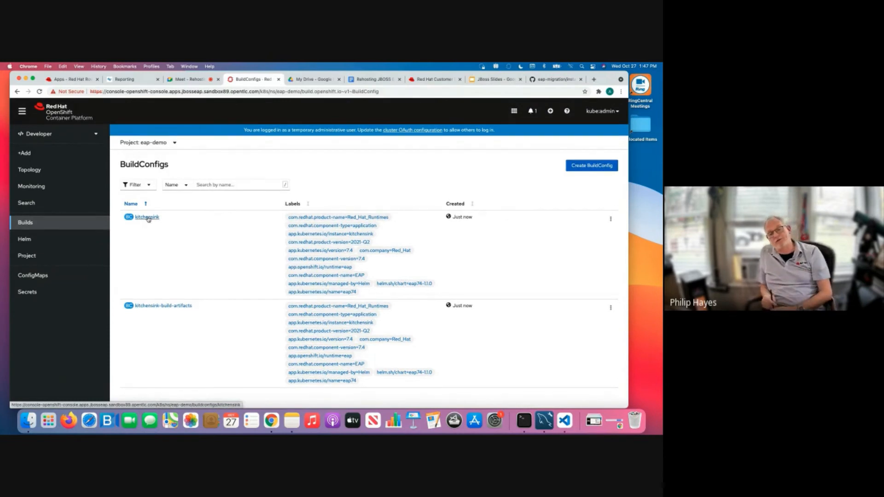
pyautogui.moveTo(146, 218)
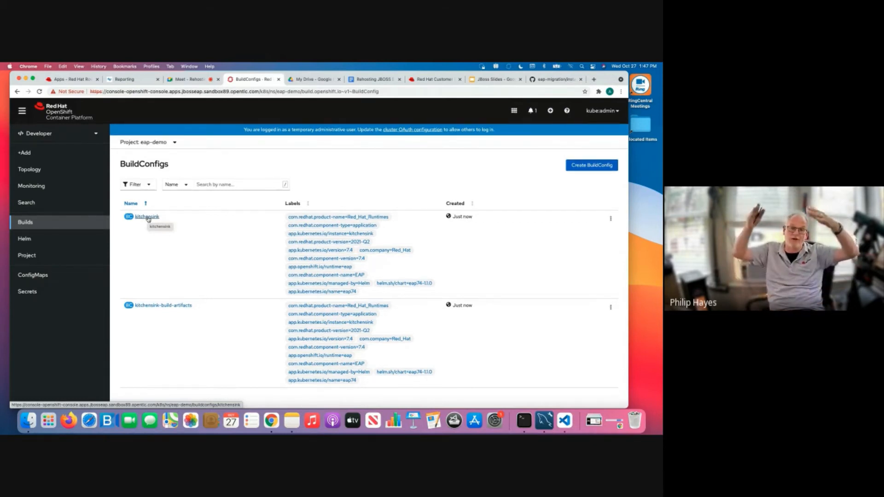
pyautogui.click(146, 216)
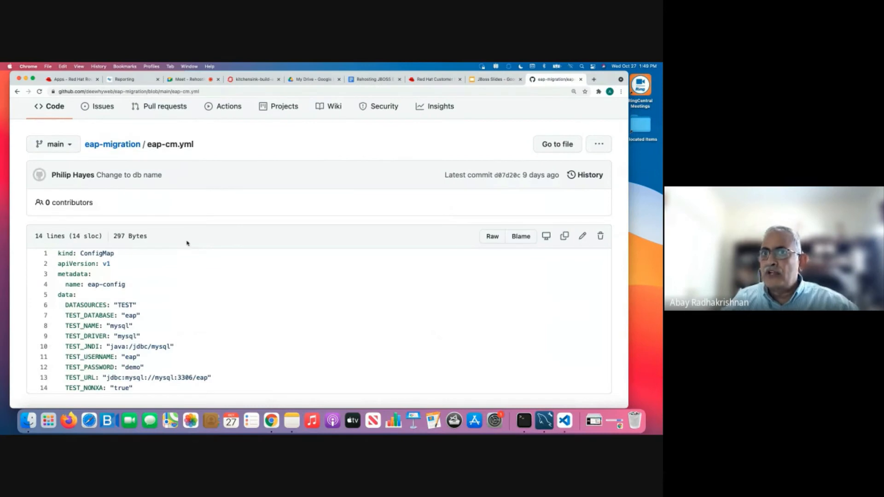
# Bring up the eap-cm.yml file on GitHub to read the MySQL datasource settings
pyautogui.moveTo(58, 253); pyautogui.dragTo(135, 388)
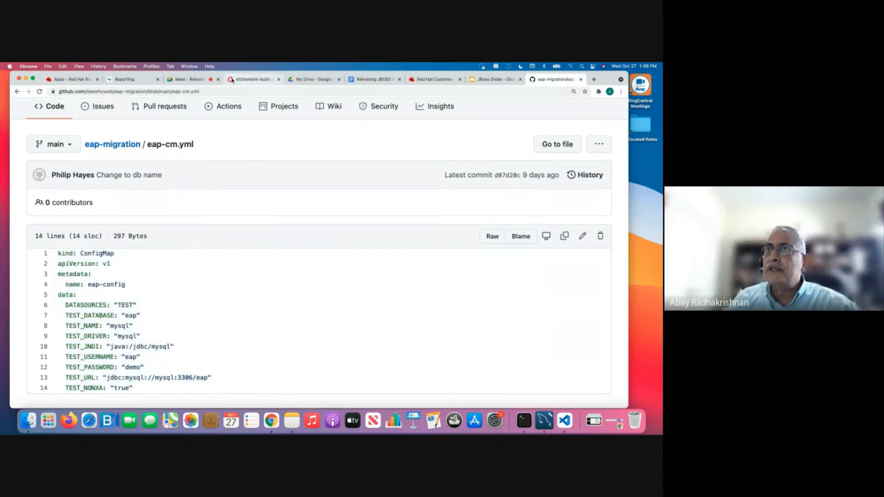
# Create the eap-config ConfigMap from the pasted YAML and review its Data entries
pyautogui.click(252, 79)
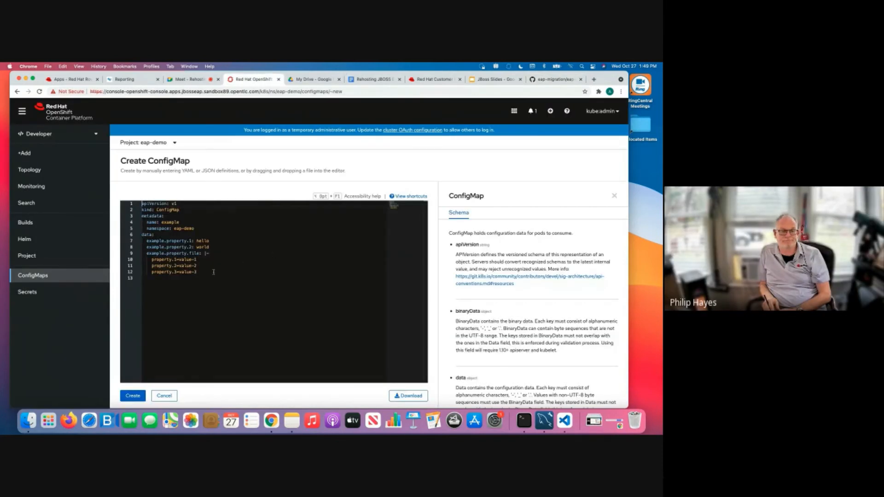
pyautogui.press('cmd+a')
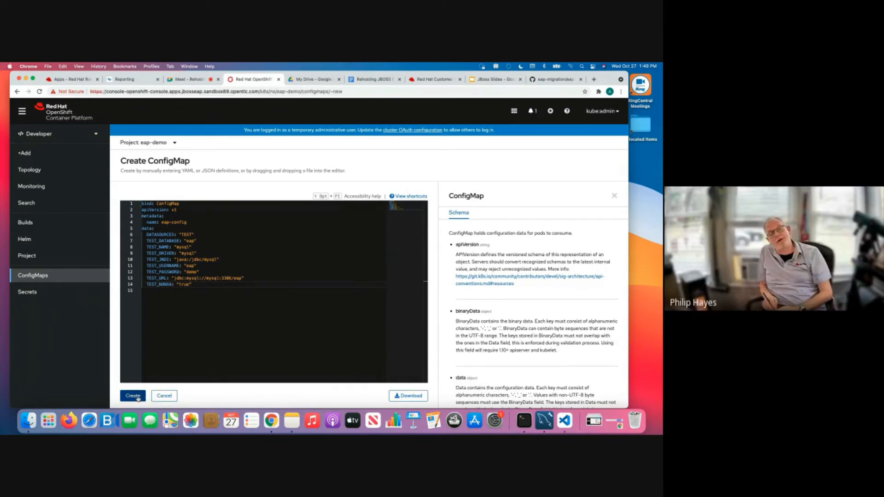
pyautogui.click(132, 396)
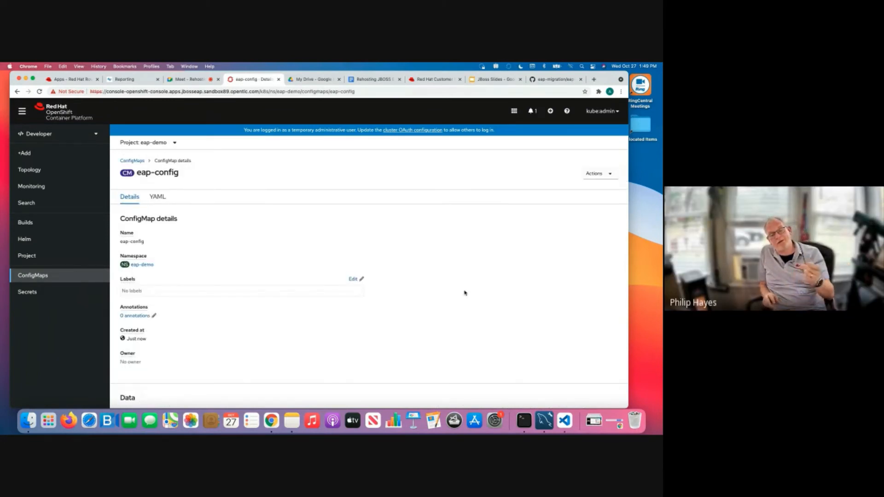
pyautogui.moveTo(610, 350)
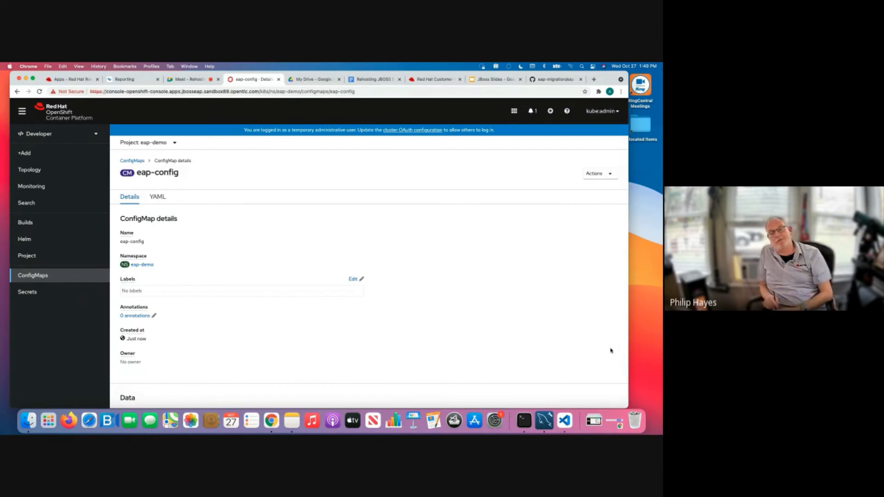
pyautogui.scroll(-3)
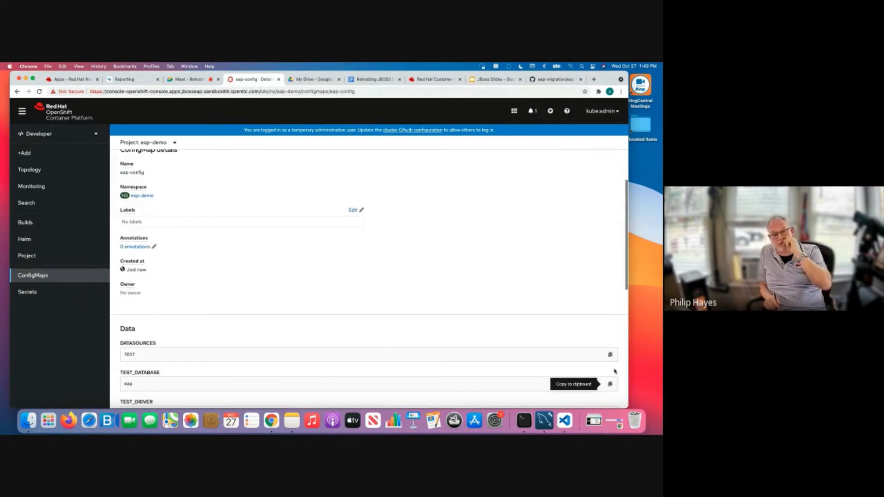
pyautogui.scroll(-3)
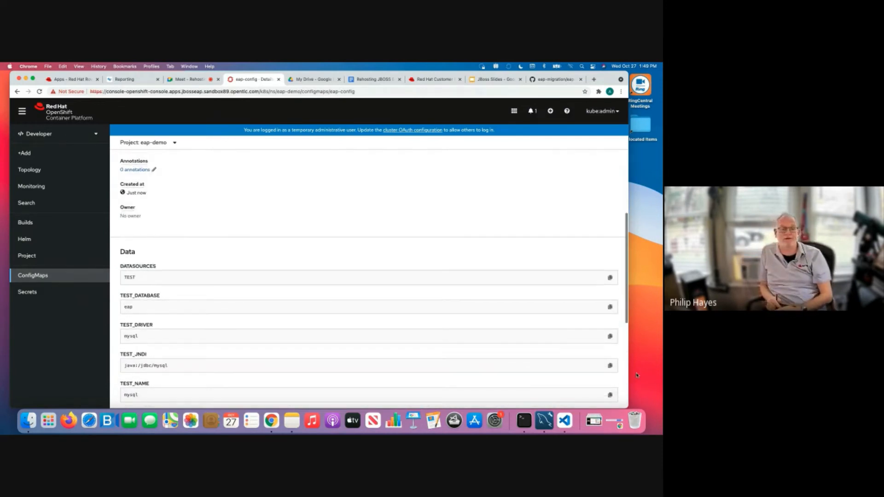
pyautogui.scroll(-3)
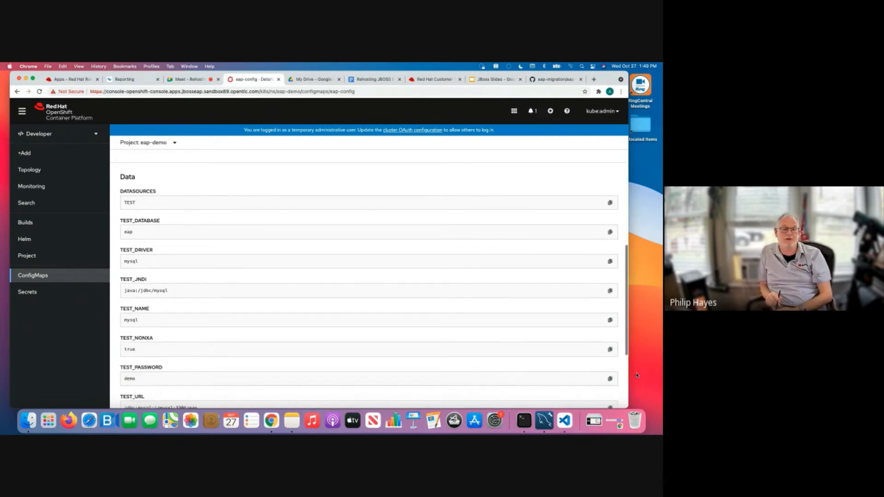
pyautogui.scroll(-3)
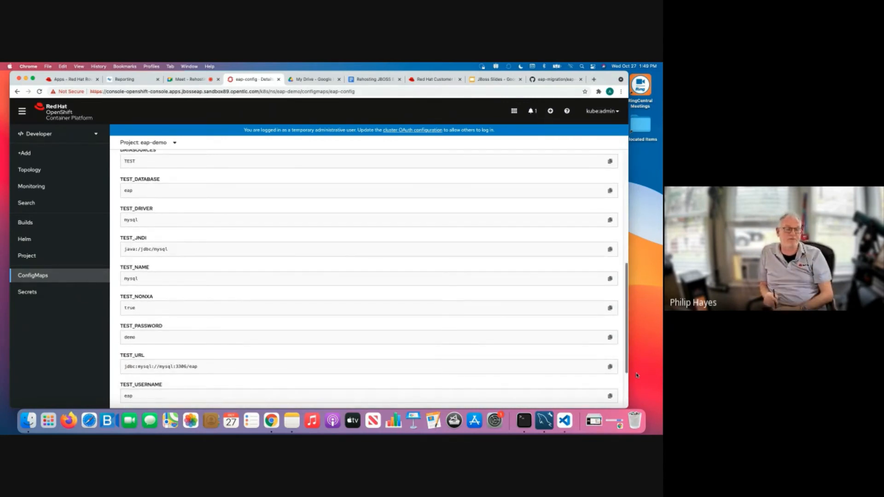
pyautogui.scroll(-3)
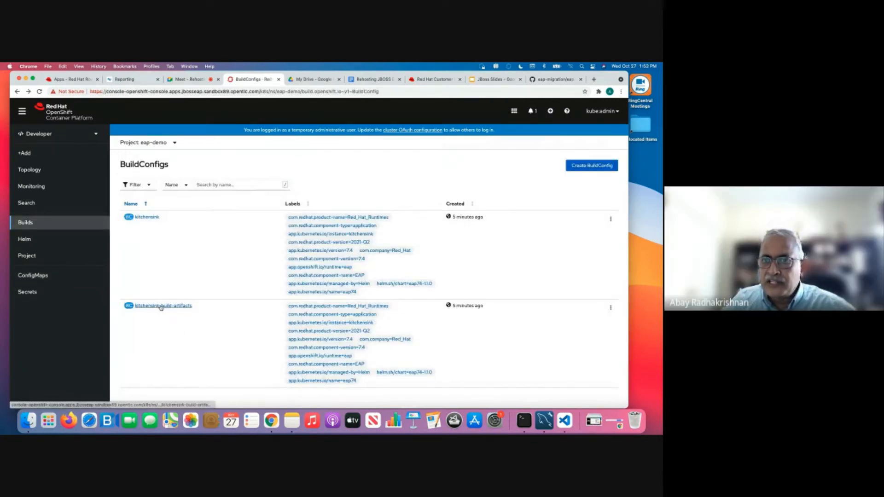
# Open build kitchensink-2 from the kitchensink BuildConfig's Builds list
pyautogui.click(162, 306)
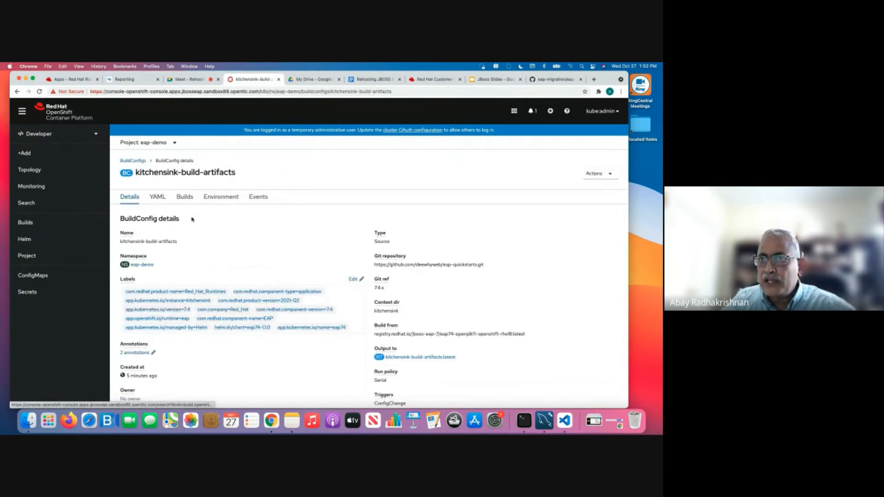
pyautogui.click(185, 197)
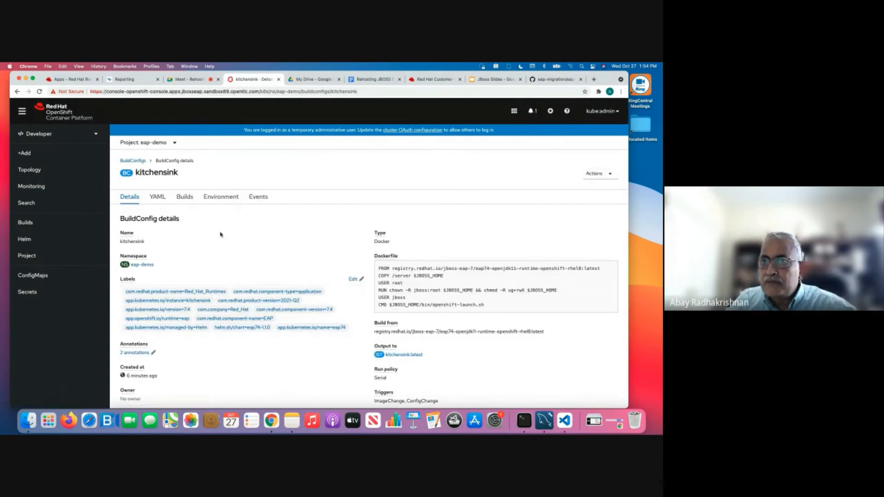
pyautogui.click(185, 196)
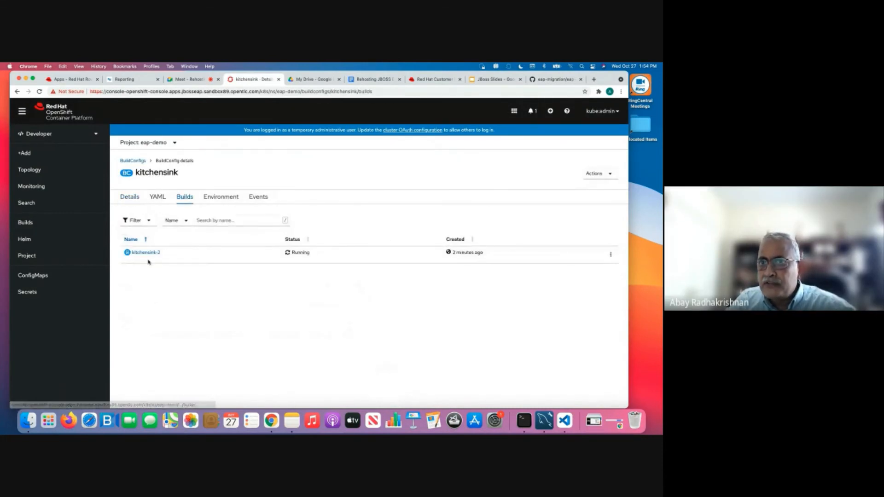
pyautogui.click(145, 252)
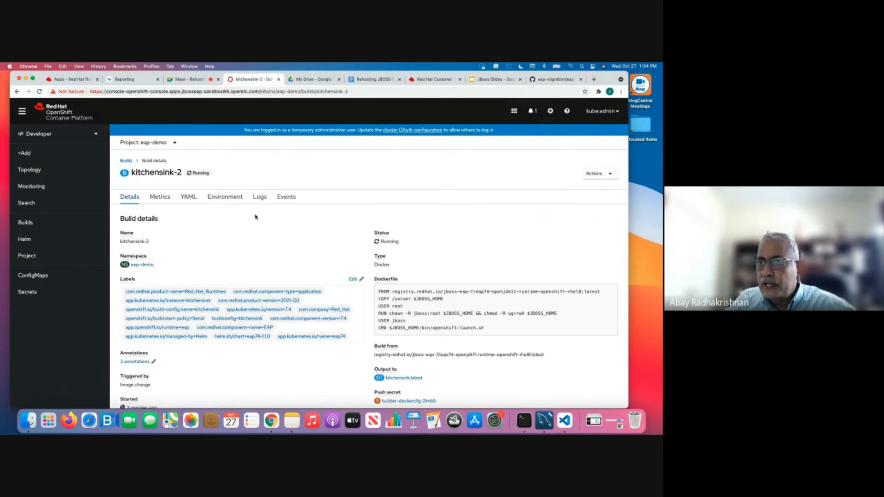
# Show the kitchensink-2 build log and highlight the successful image push line
pyautogui.click(259, 197)
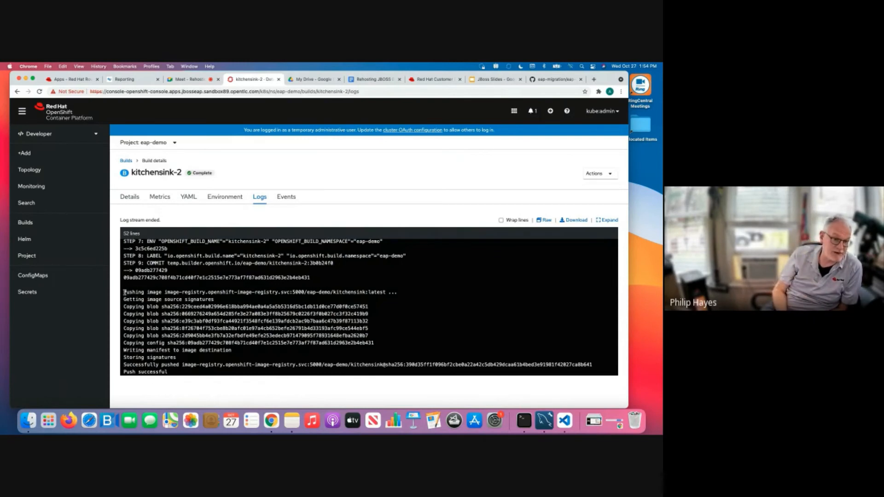
pyautogui.moveTo(123, 291); pyautogui.dragTo(366, 292)
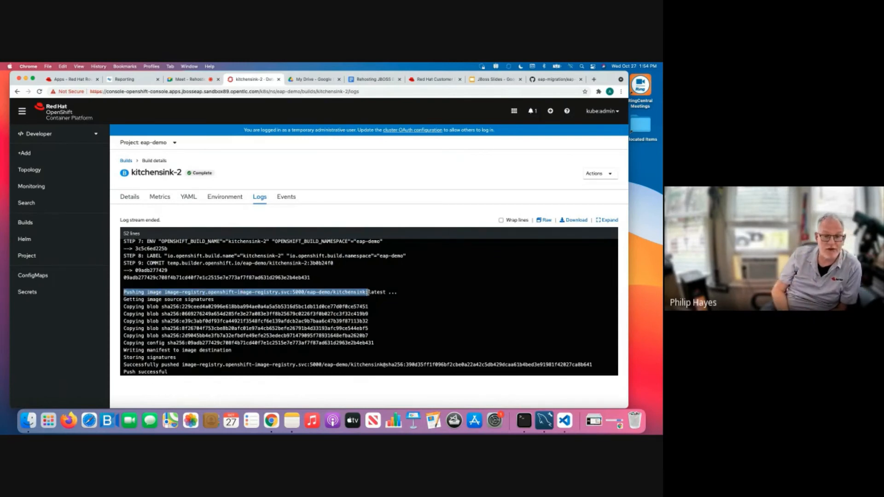
pyautogui.click(23, 153)
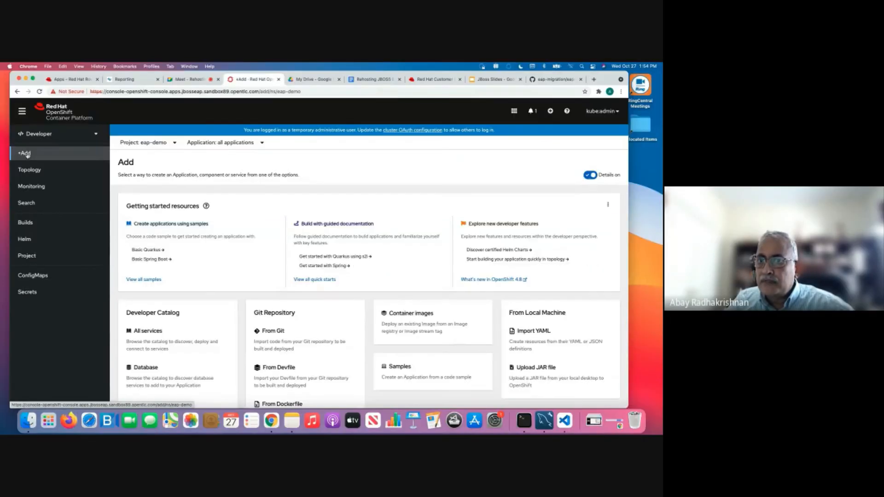
# From Operator Backed services, start creating a WildFlyServer instance
pyautogui.scroll(-3)
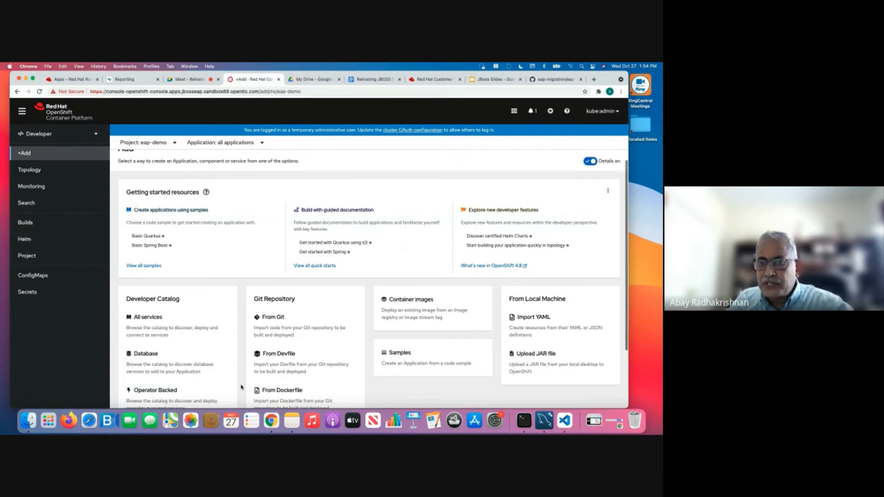
pyautogui.click(155, 390)
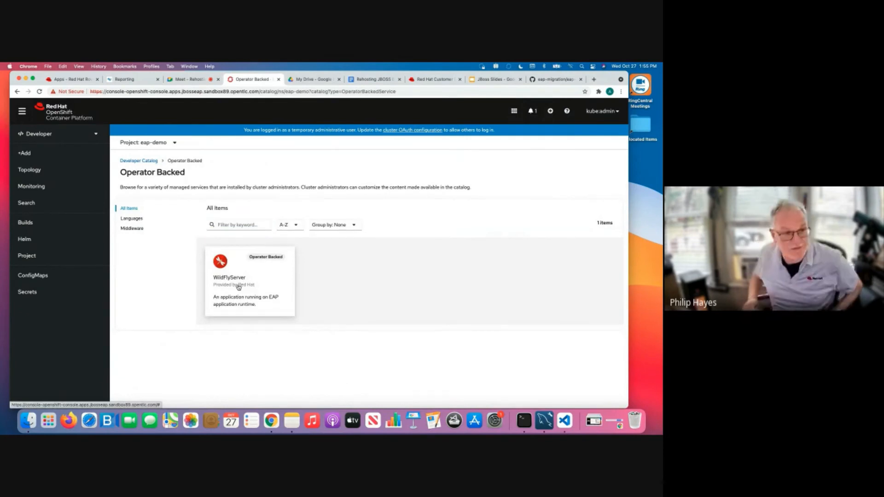
pyautogui.click(239, 281)
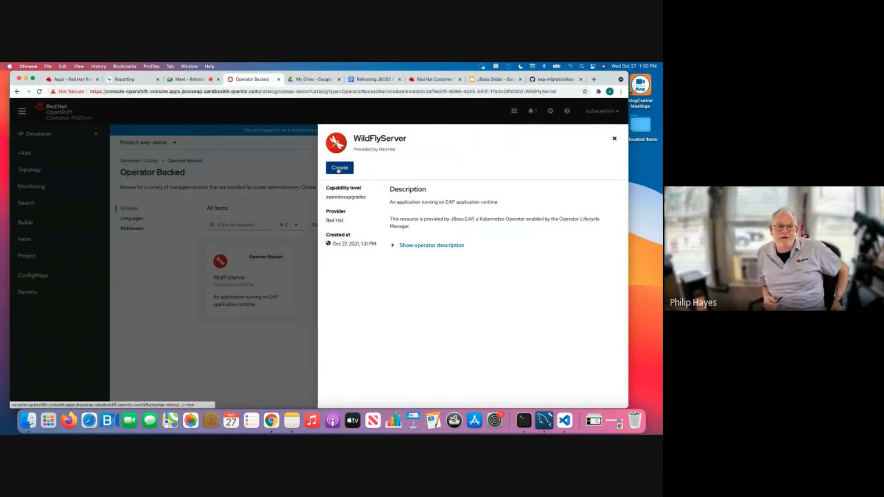
pyautogui.click(340, 168)
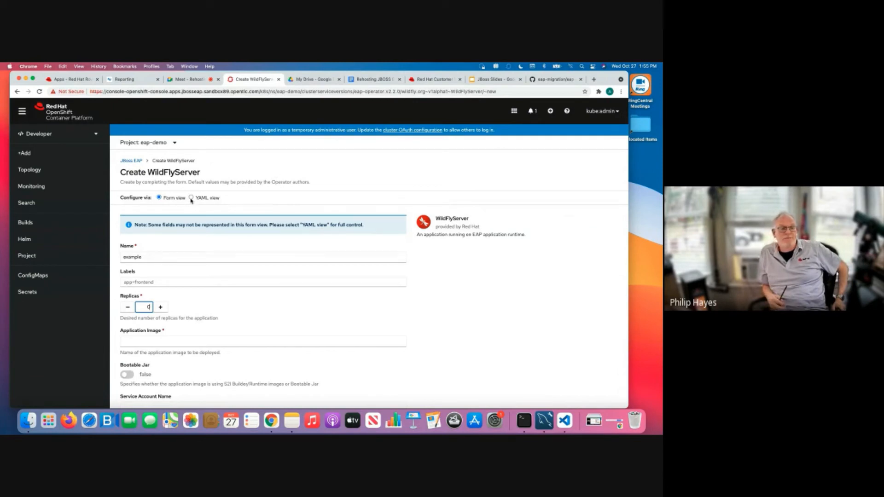
# Enter the kitchen-sink spec from eap-deploy.yml in YAML view: kitchensink:latest, eap-config, 1 replica
pyautogui.click(191, 197)
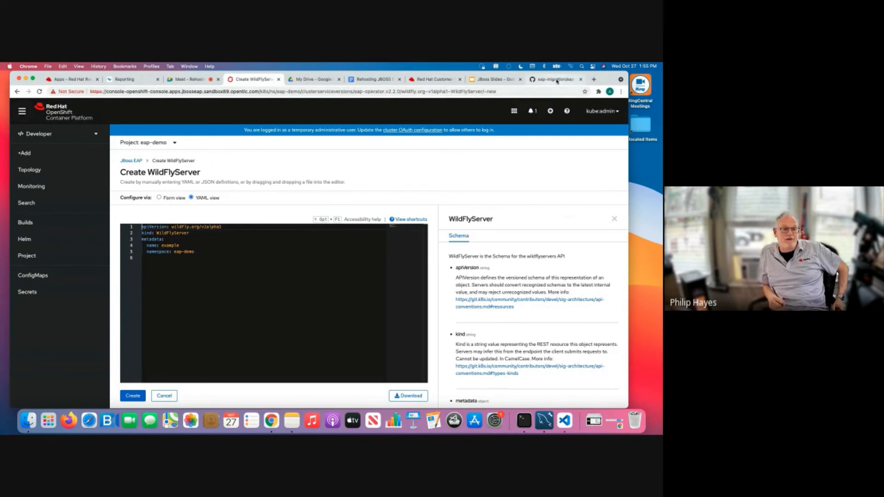
pyautogui.click(555, 79)
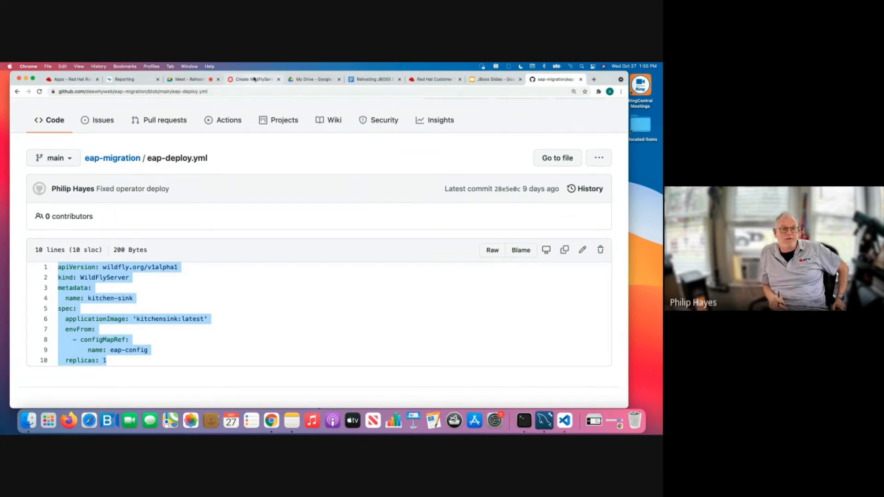
pyautogui.click(254, 79)
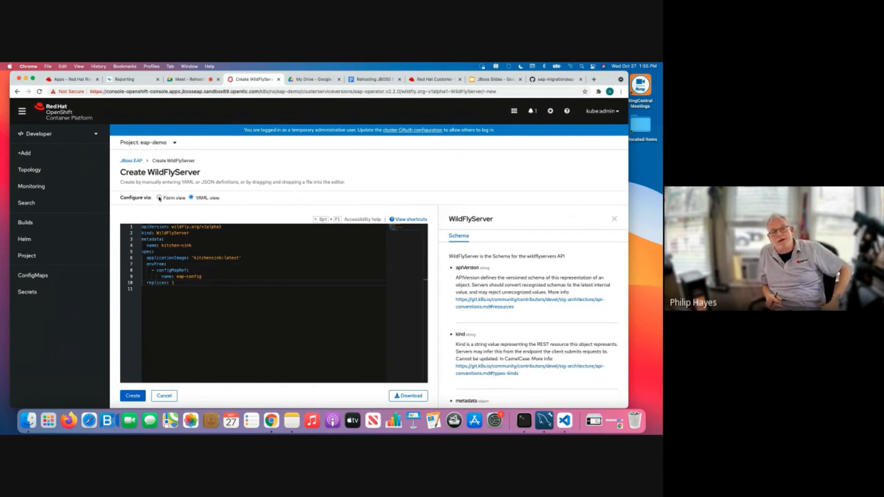
# In Form view, check the kitchen-sink name and kitchensink:latest application image
pyautogui.click(160, 197)
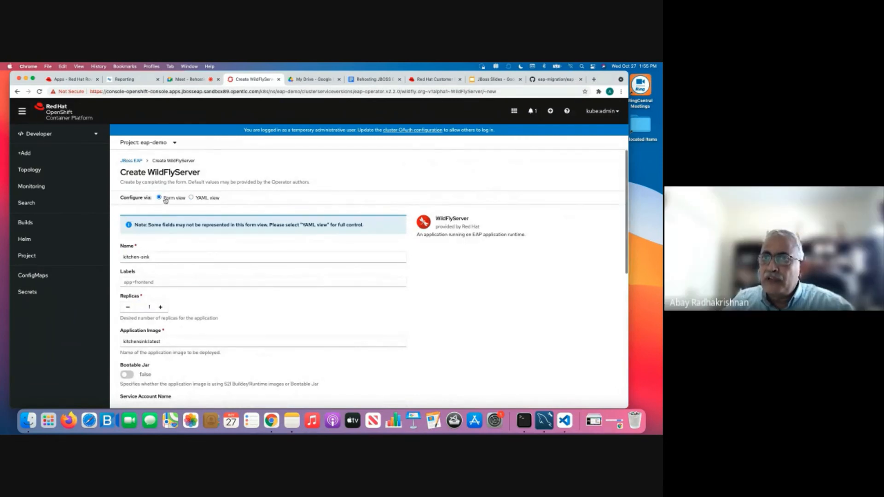
pyautogui.click(262, 257)
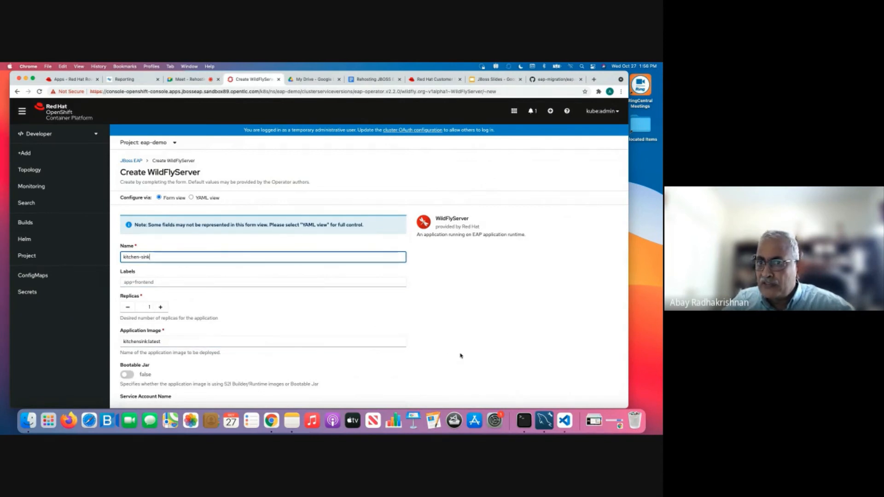
pyautogui.click(262, 341)
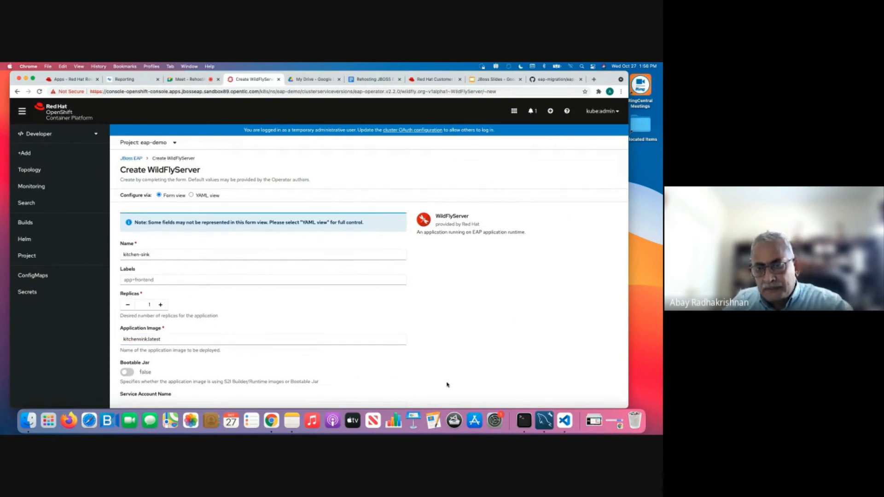
pyautogui.scroll(-3)
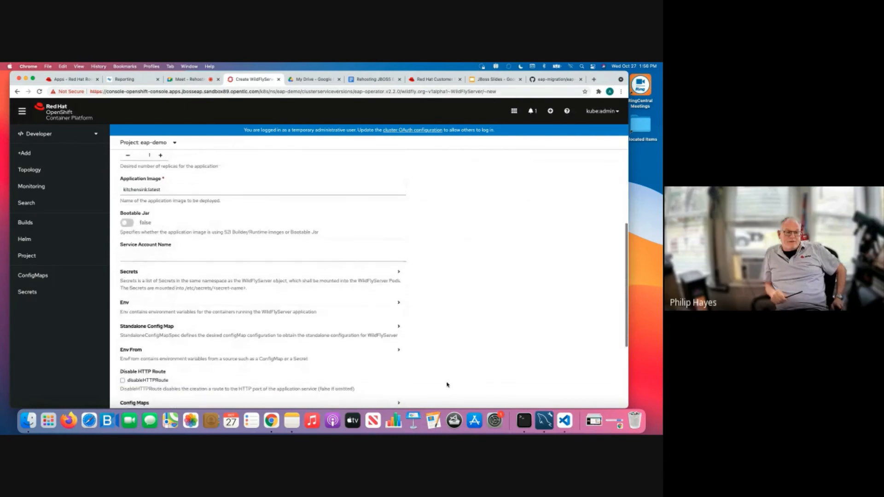
pyautogui.scroll(-3)
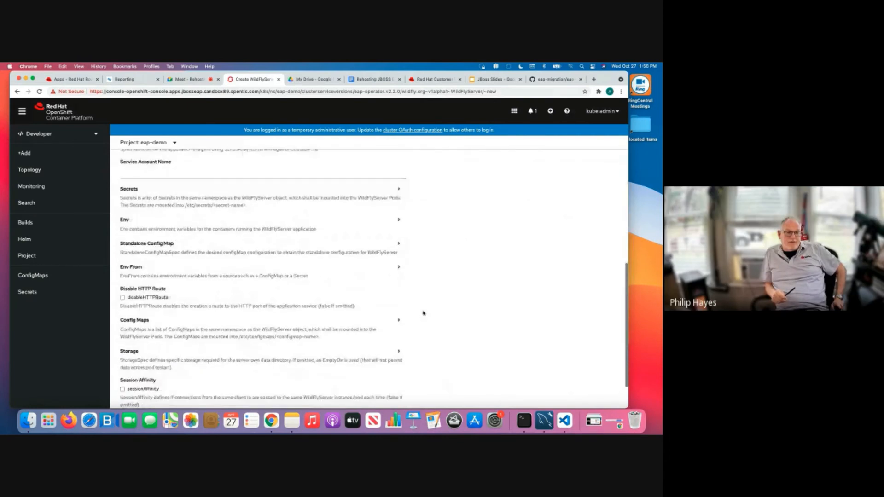
# Expand Env From > Config Map Ref to confirm eap-config, then scroll to Create
pyautogui.click(399, 267)
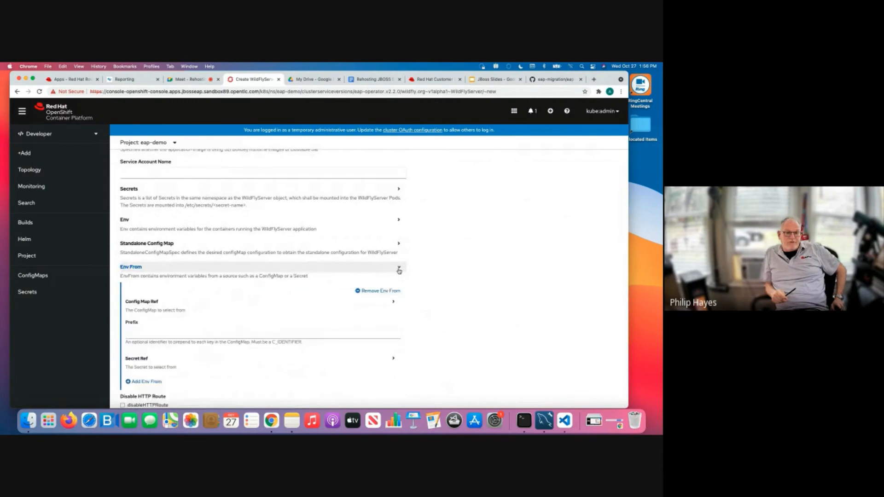
pyautogui.click(393, 304)
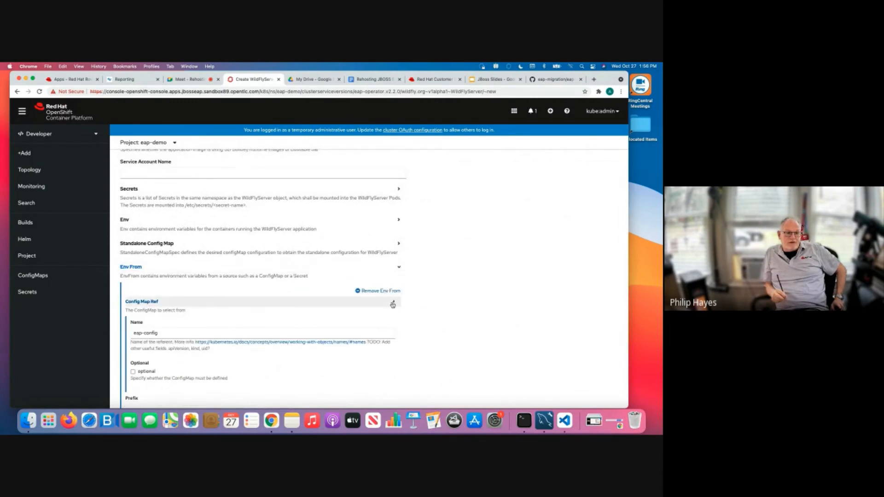
pyautogui.click(178, 333)
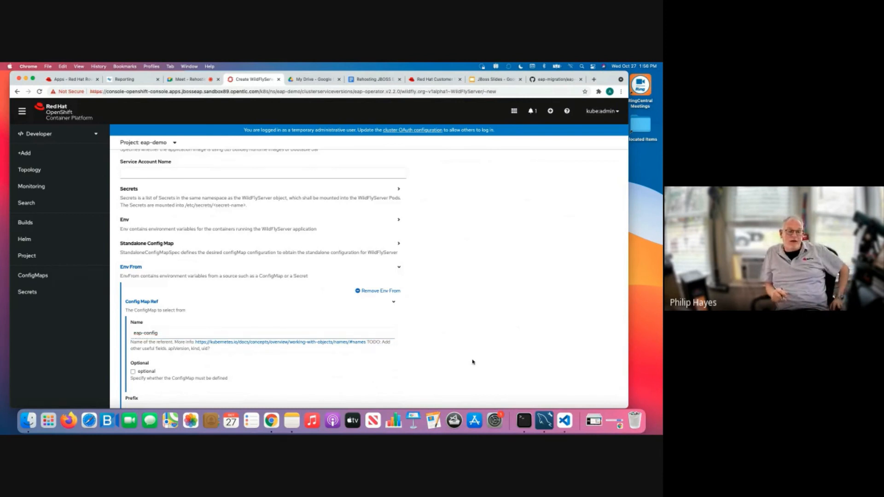
pyautogui.scroll(-3)
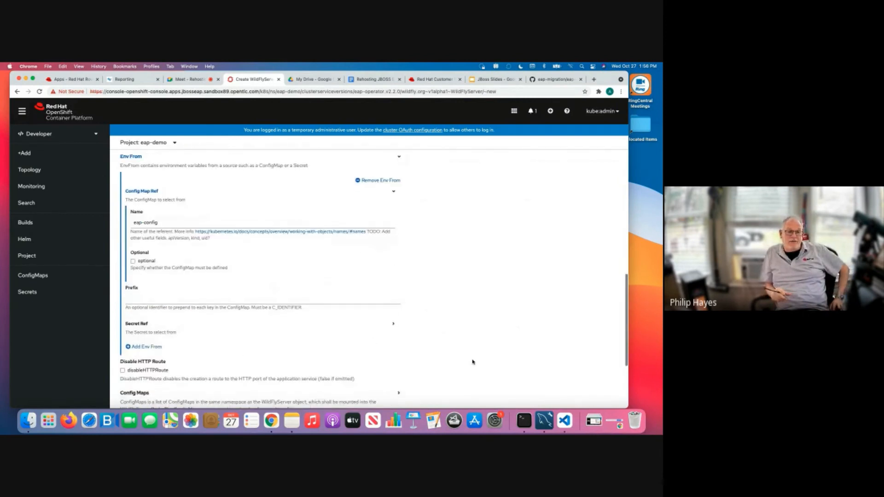
pyautogui.scroll(-3)
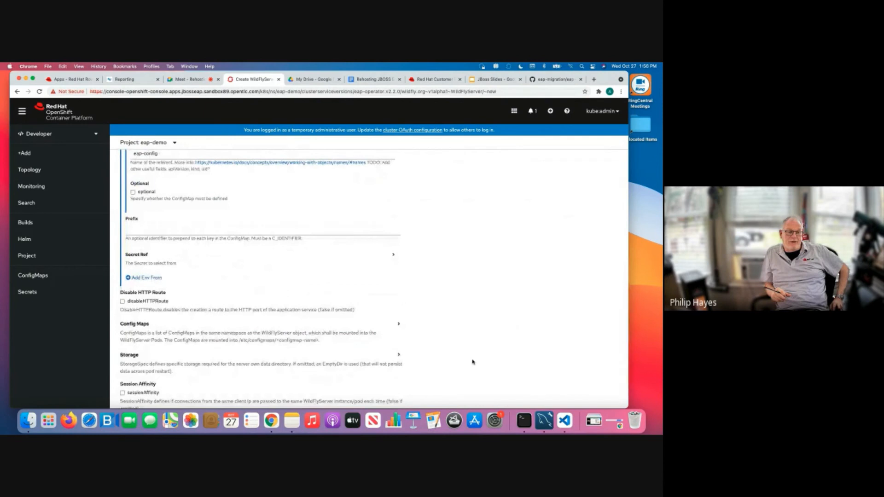
pyautogui.scroll(-3)
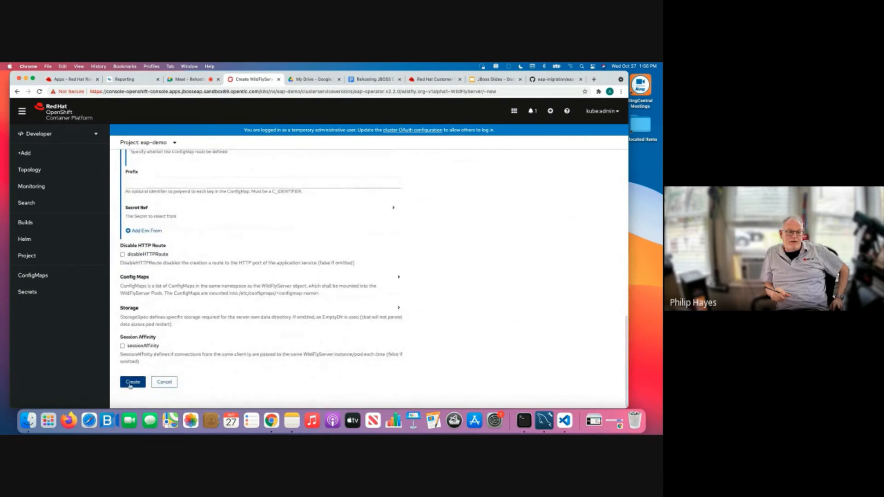
# Create the kitchen-sink WildFlyServer and view its starting kitchen-sink-0 pod in Topology
pyautogui.click(133, 382)
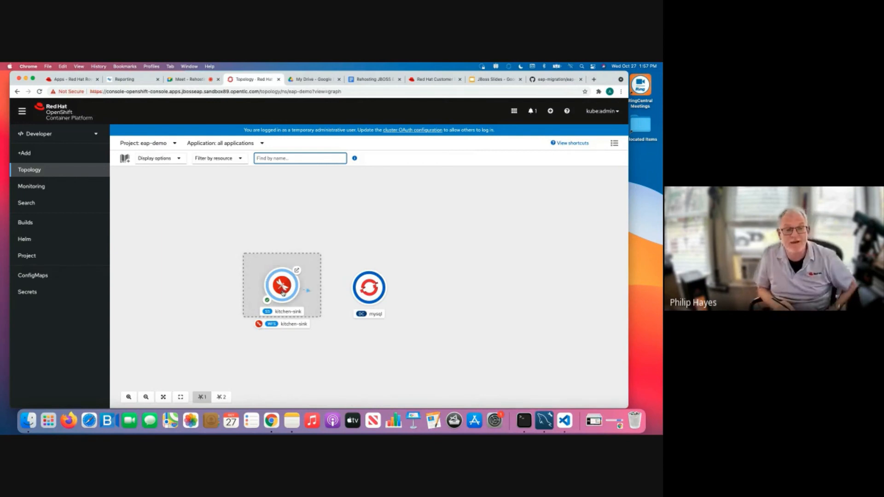
pyautogui.click(282, 286)
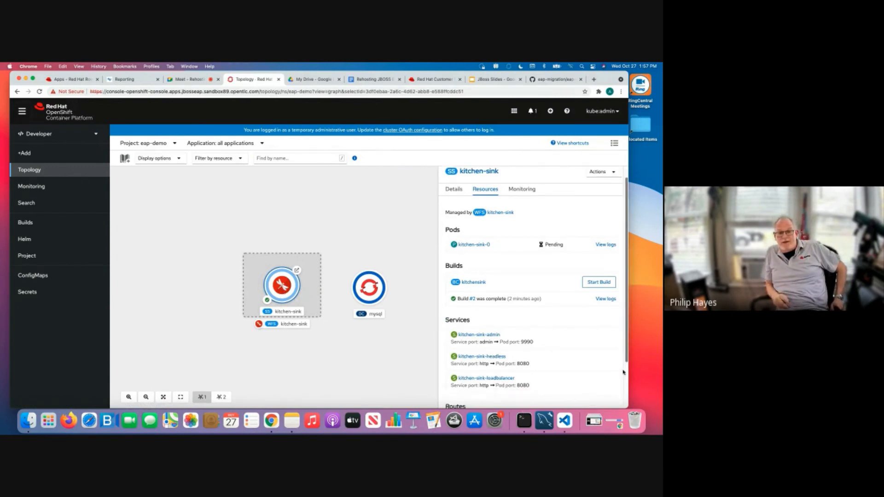
pyautogui.scroll(-3)
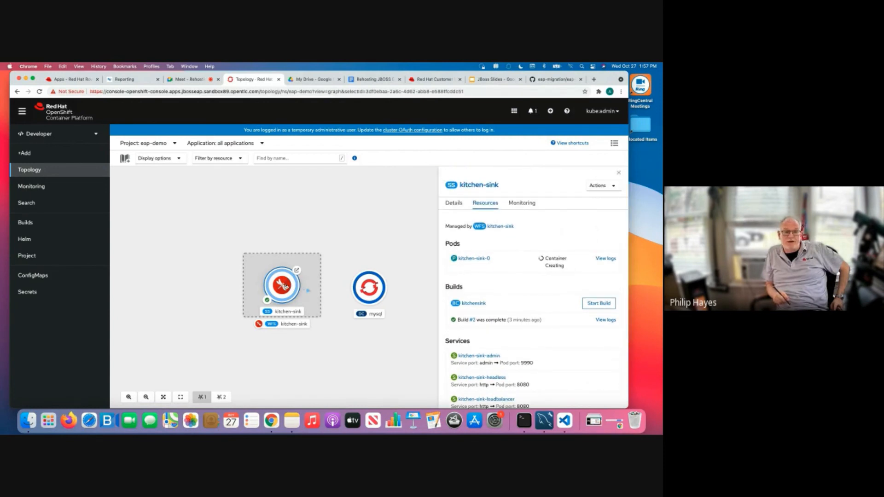
# Check the kitchensink build log, then find the running pod and kitchen-sink-route URL
pyautogui.click(605, 319)
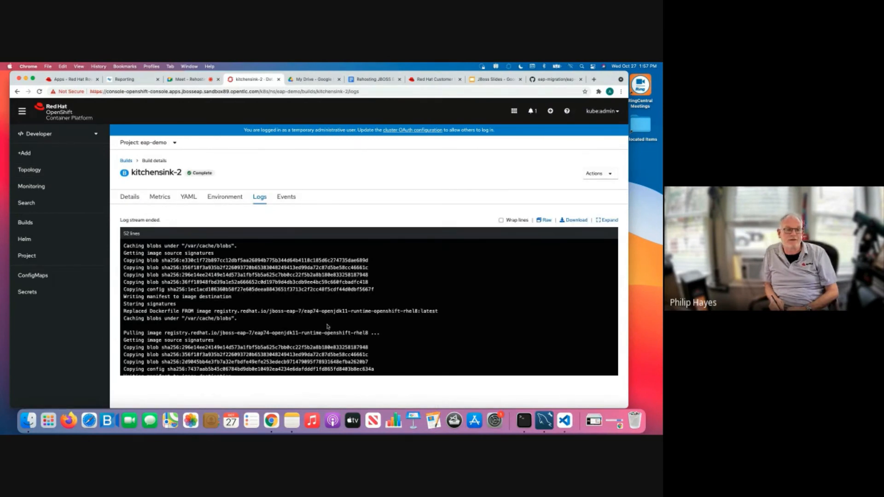
pyautogui.scroll(-3)
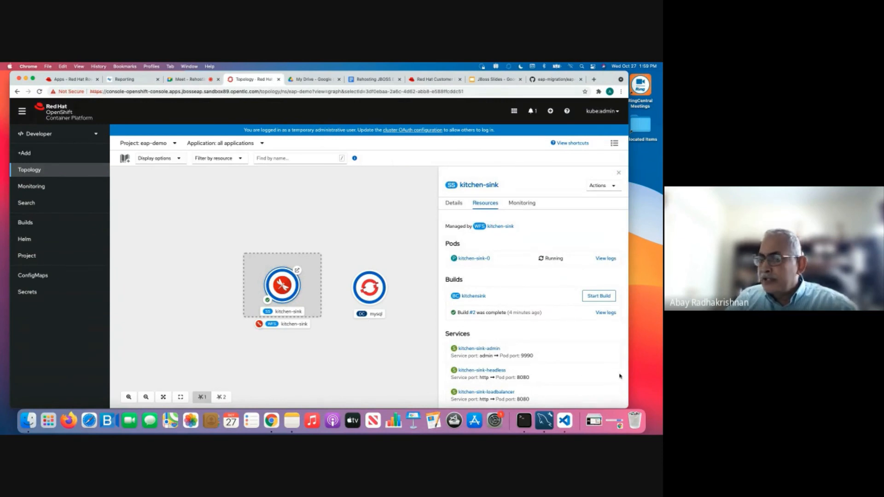
pyautogui.scroll(-3)
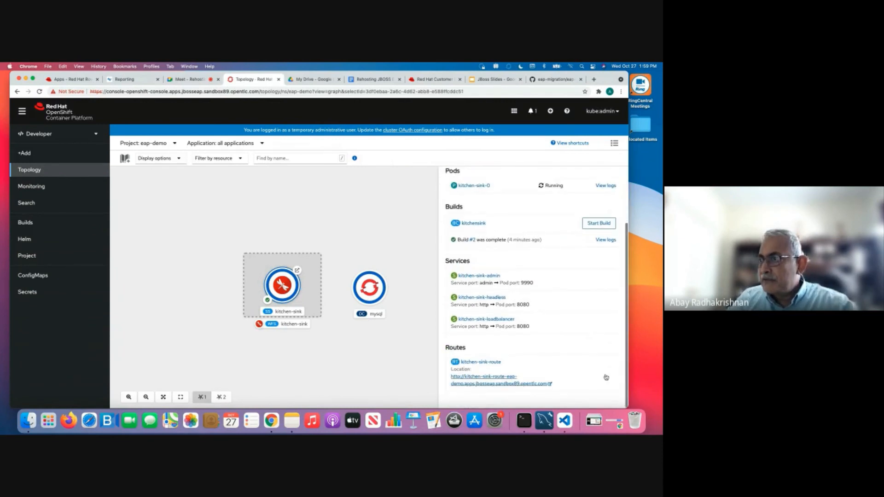
pyautogui.moveTo(478, 379)
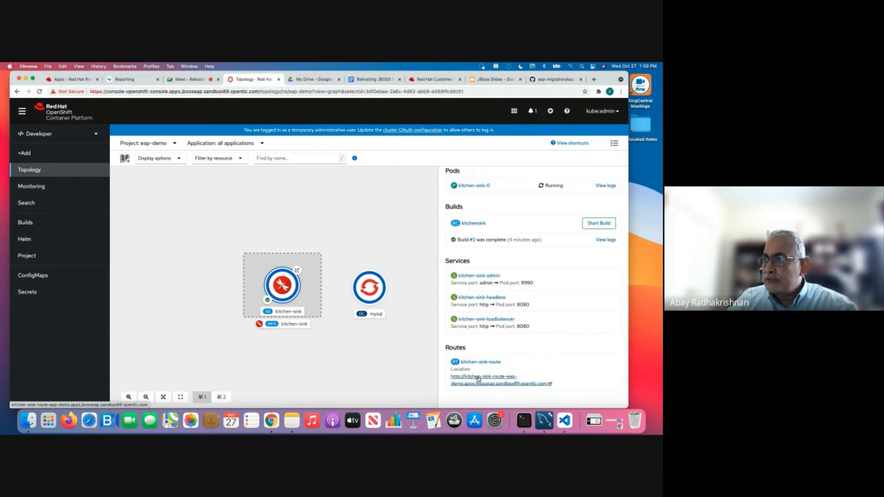
pyautogui.click(483, 377)
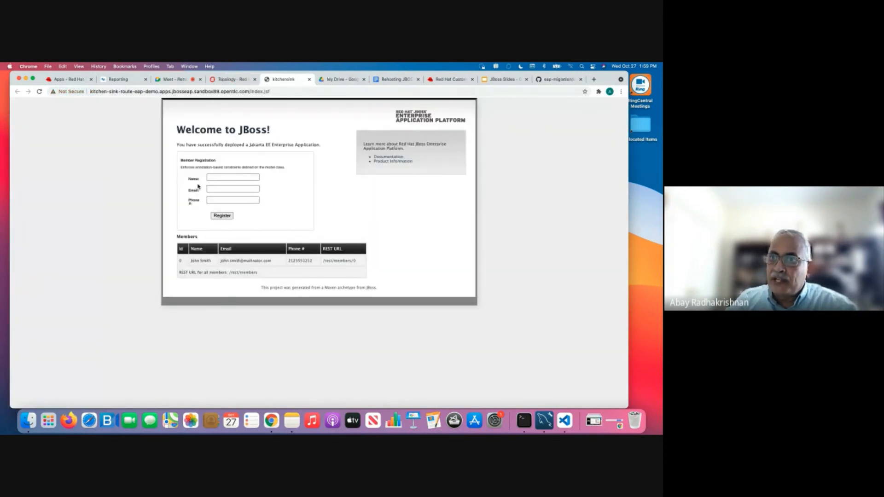
pyautogui.click(232, 178)
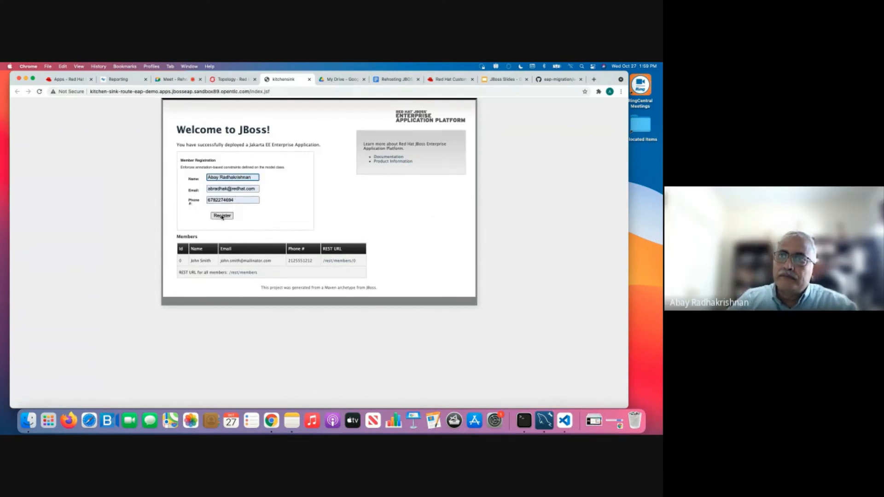
pyautogui.click(221, 215)
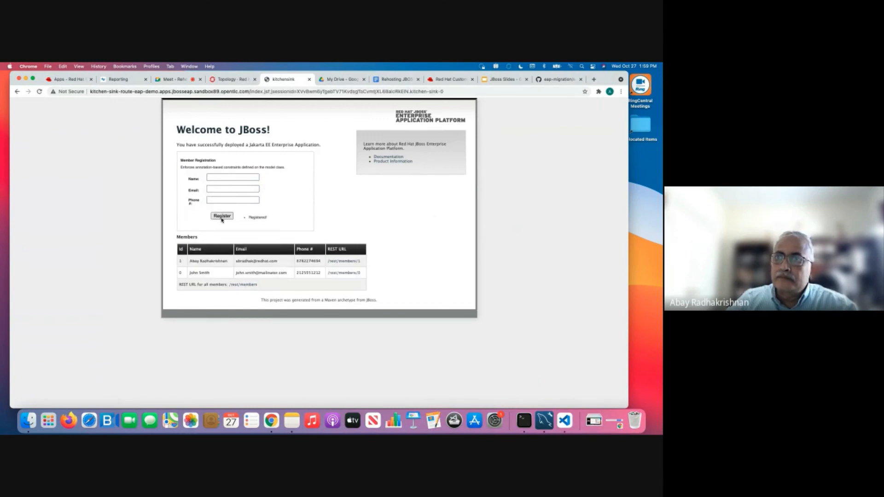